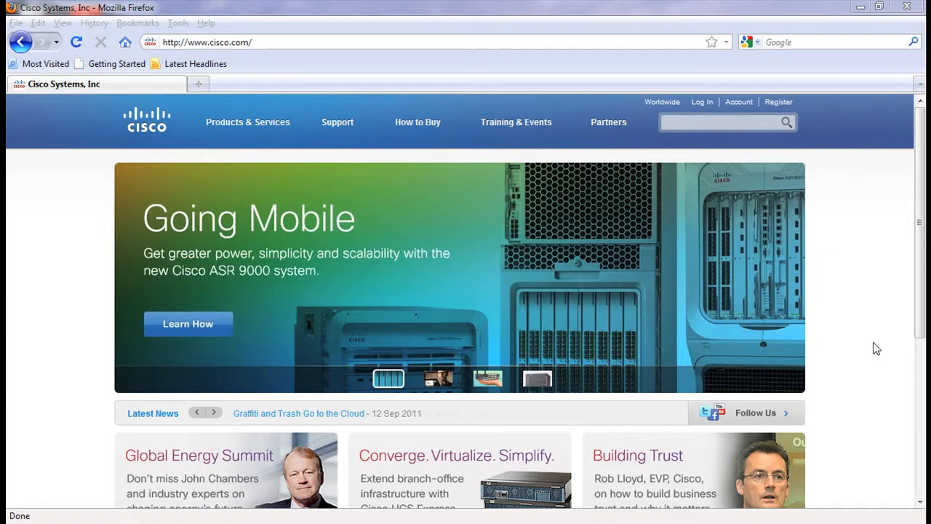
# Go to the Cisco.com Registration page showing the empty Create an Account form.
pyautogui.click(214, 413)
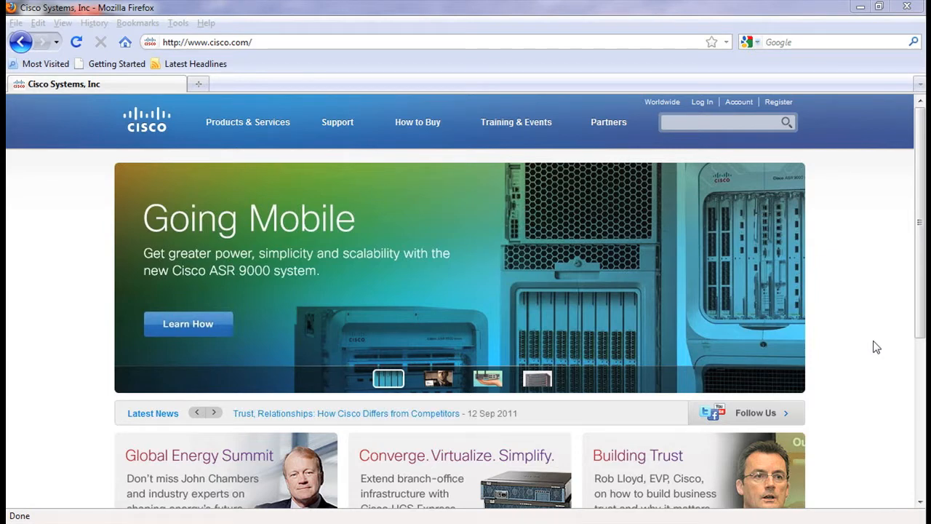
pyautogui.moveTo(779, 102)
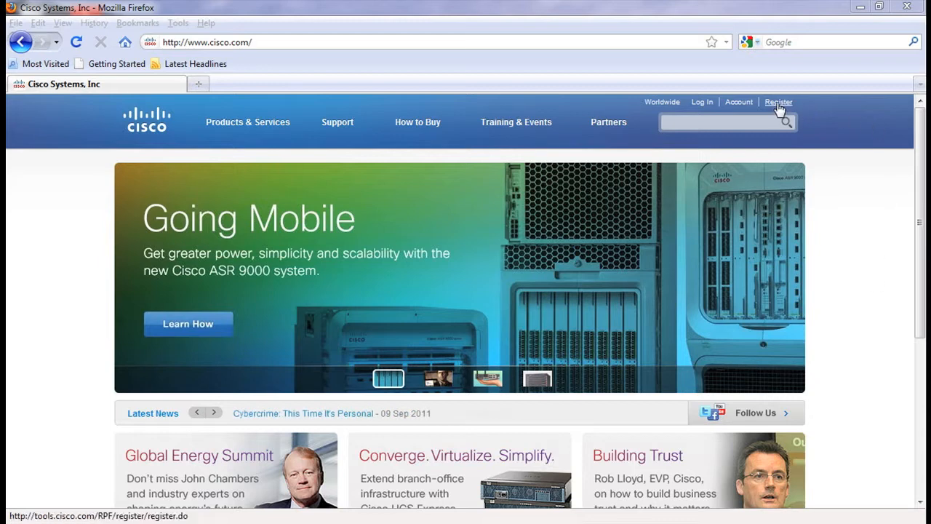
pyautogui.click(779, 102)
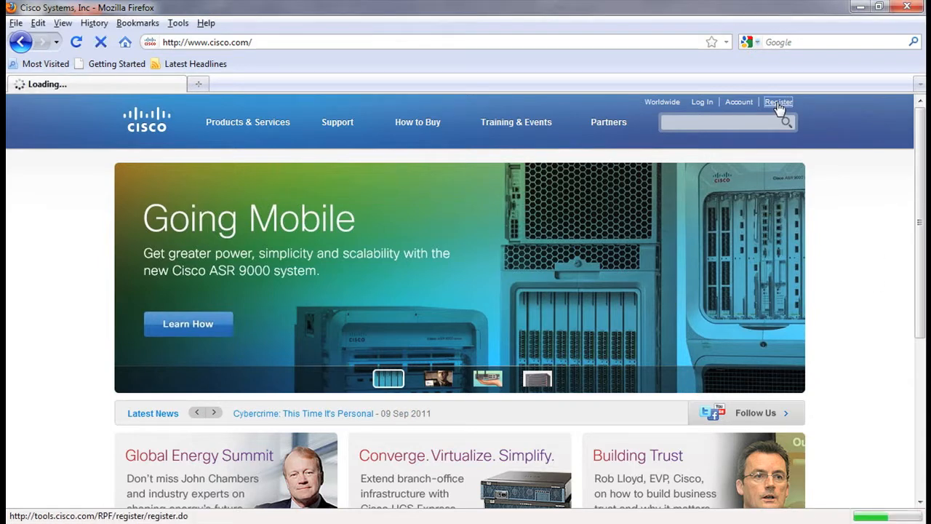
pyautogui.click(779, 102)
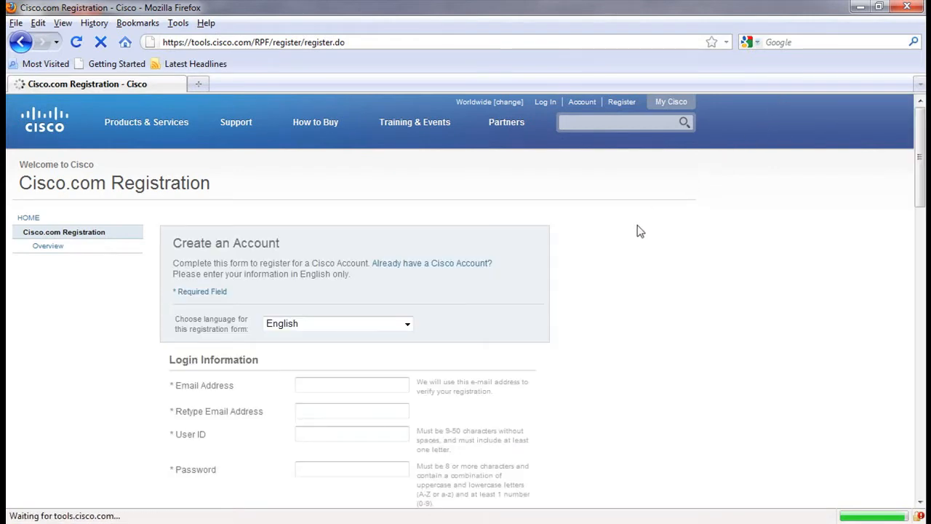
# Enter the account's email address, user ID and password in the login details.
pyautogui.scroll(-3)
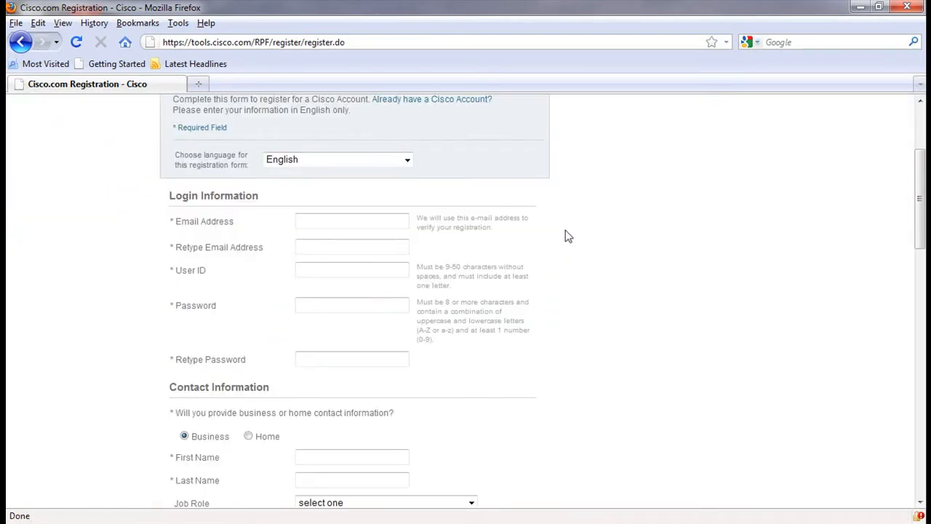
pyautogui.click(352, 221)
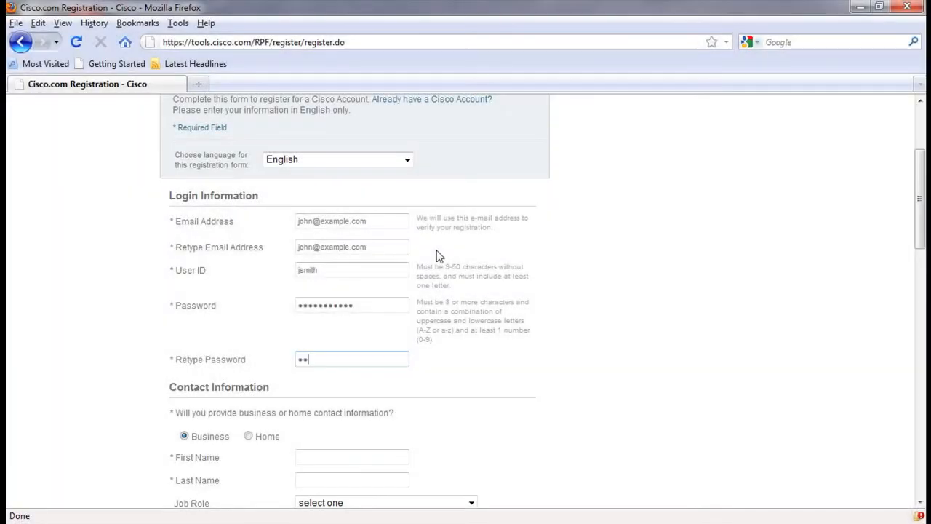
pyautogui.write('password')
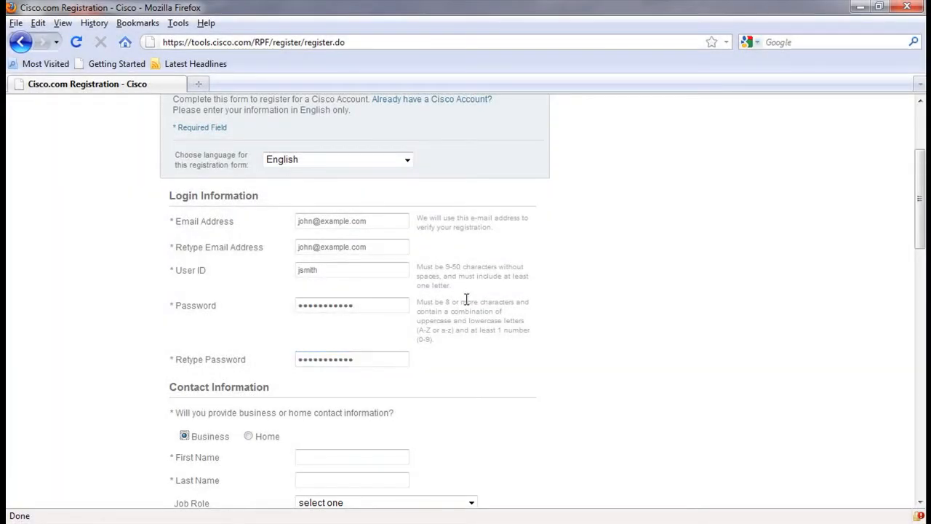
# Enter contact name John Smith and set the job role to MIS/IT.
pyautogui.scroll(-3)
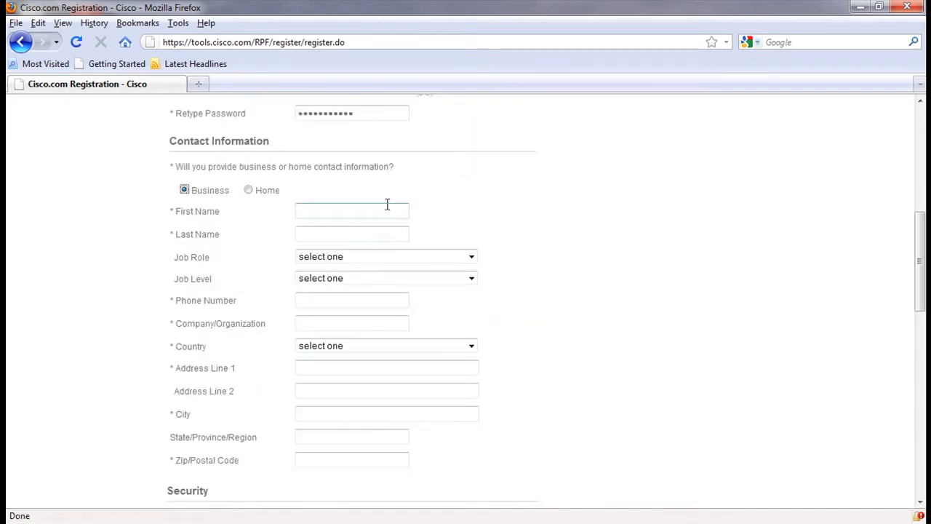
pyautogui.write('John')
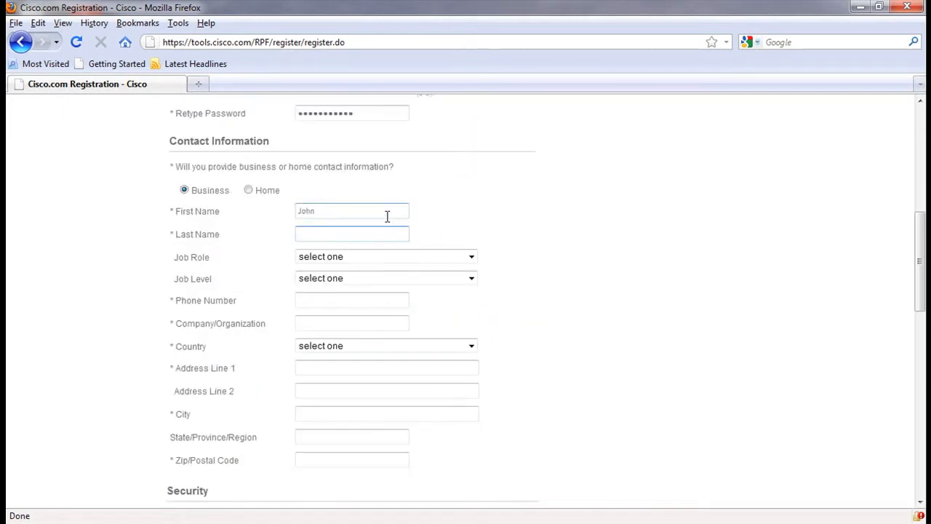
pyautogui.write('Smith')
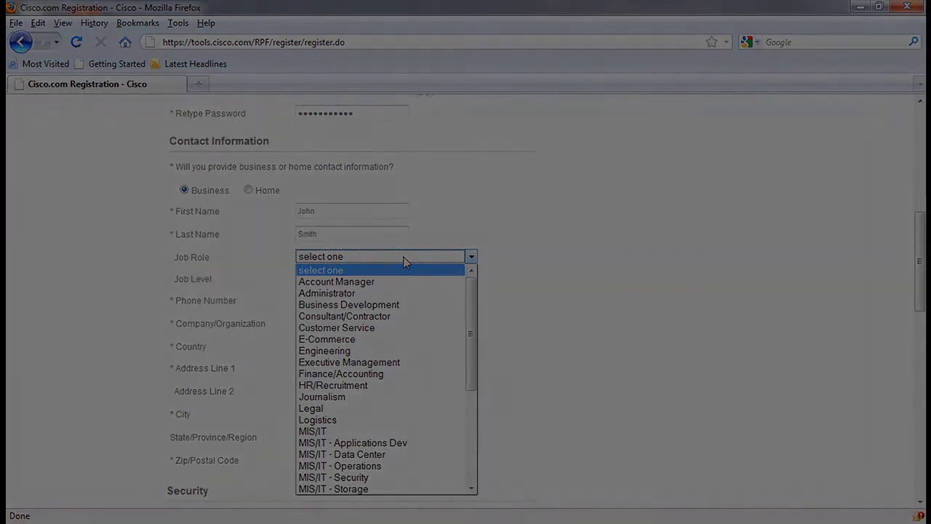
pyautogui.click(311, 431)
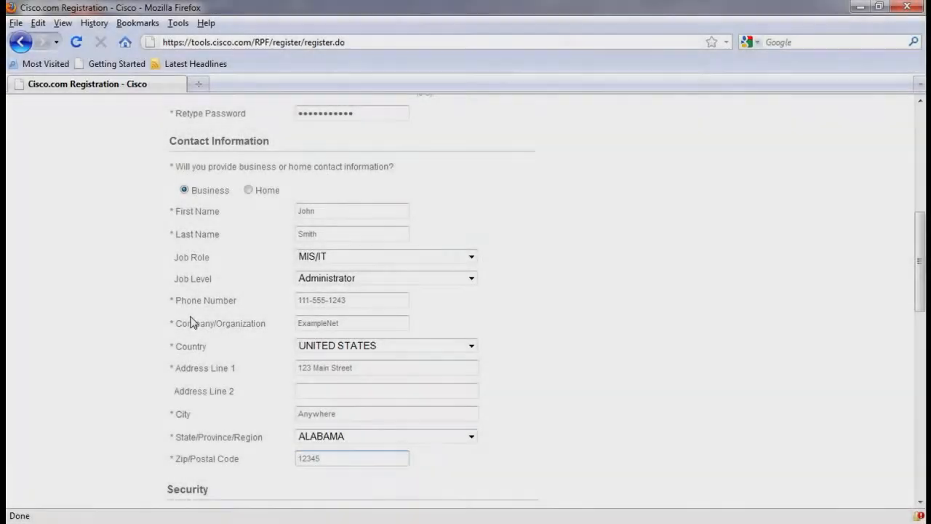
# Agree to the privacy statement and submit the completed registration.
pyautogui.scroll(-3)
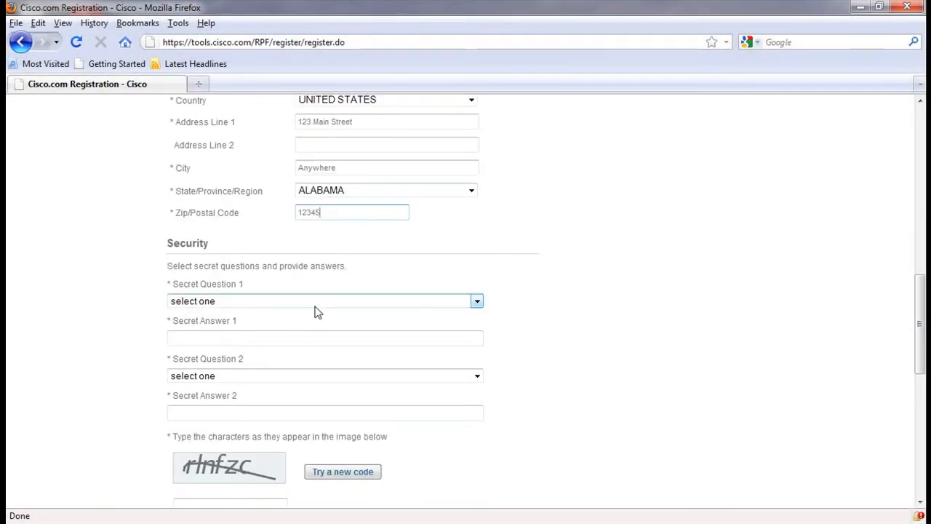
pyautogui.moveTo(463, 378)
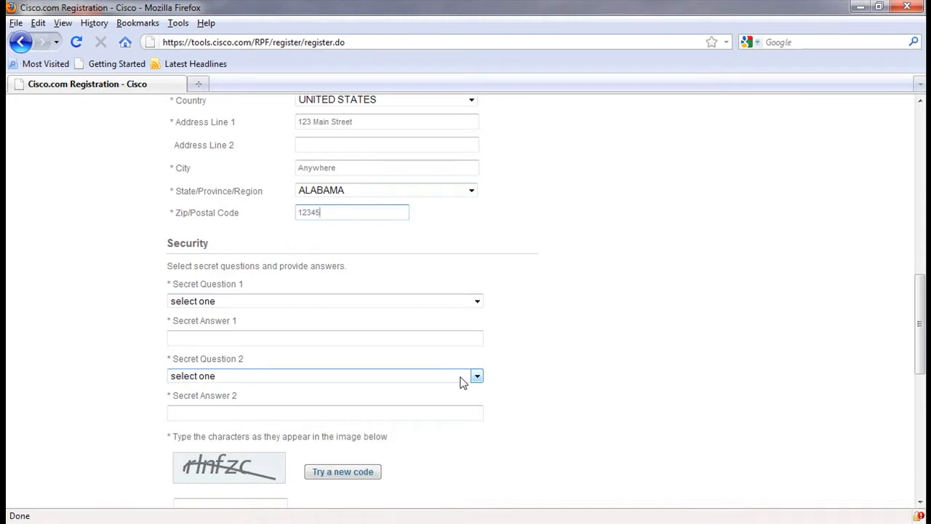
pyautogui.scroll(-3)
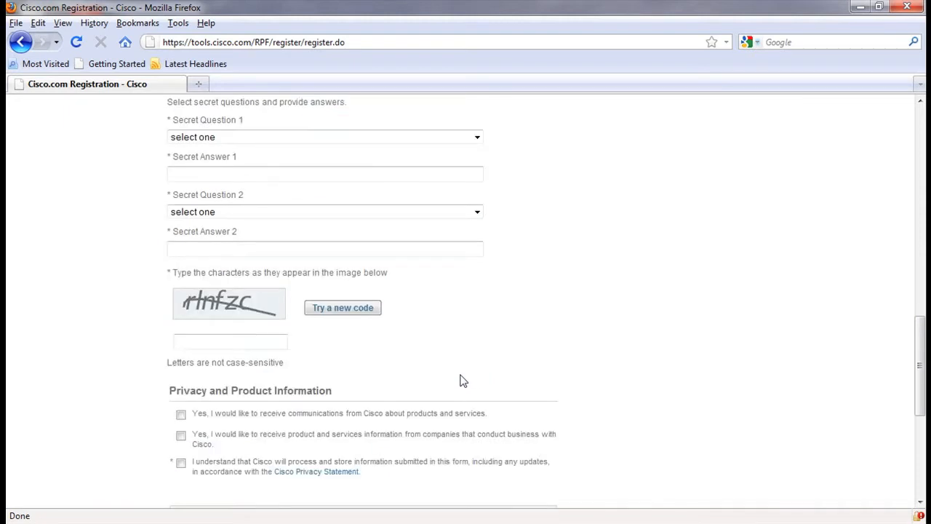
pyautogui.scroll(-3)
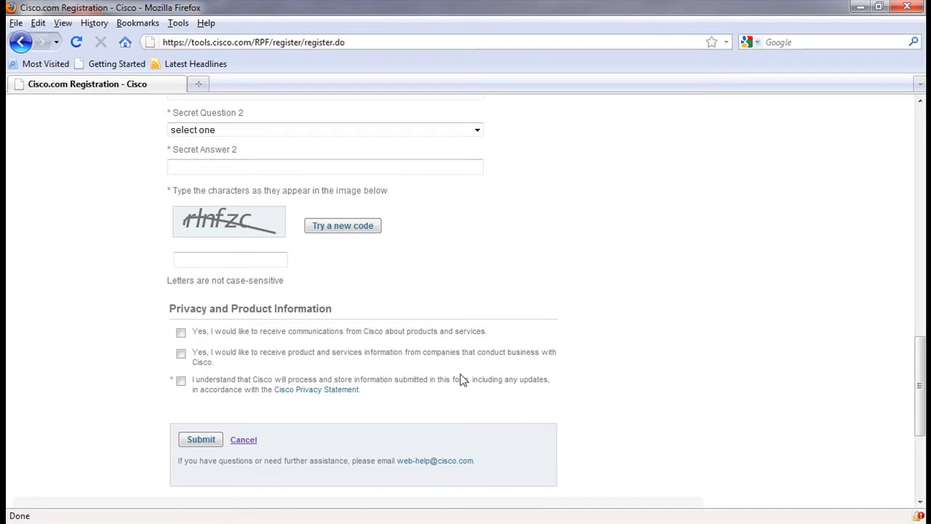
pyautogui.click(180, 381)
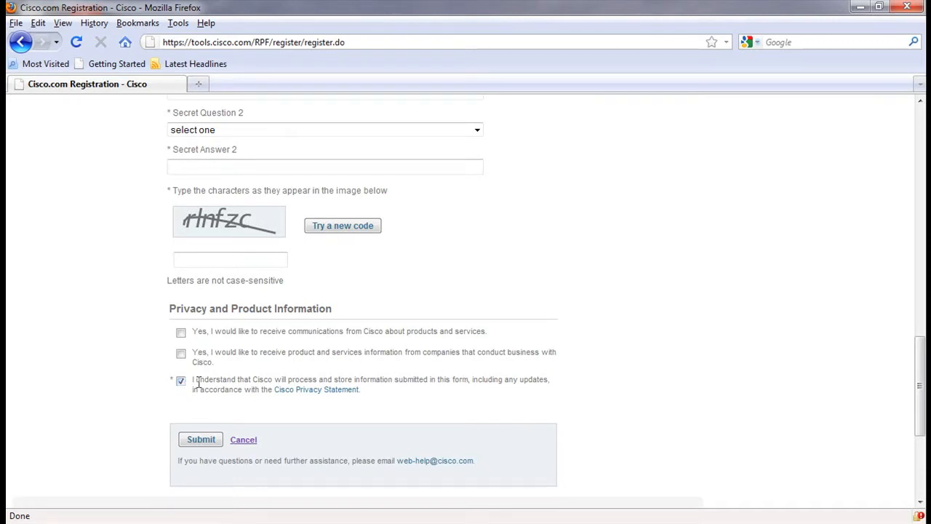
pyautogui.moveTo(201, 440)
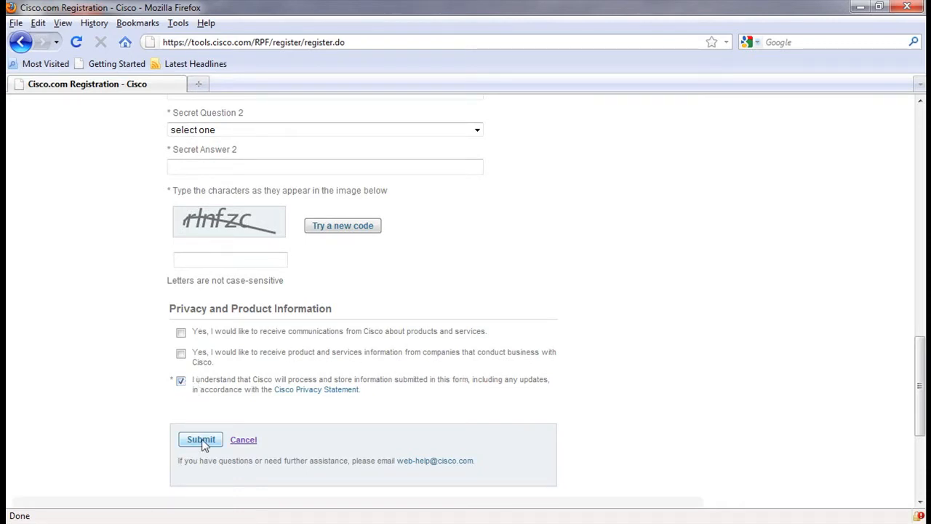
pyautogui.click(201, 439)
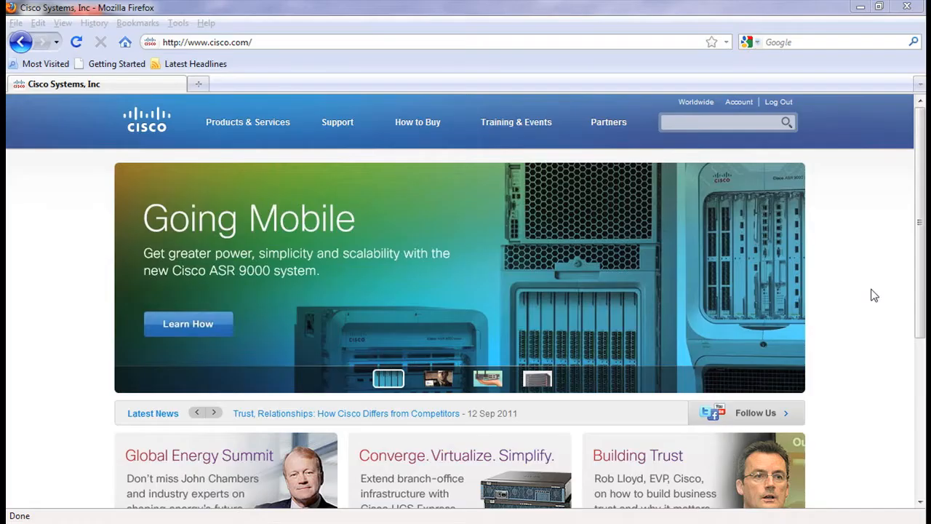
# Go to the Account overview page for the signed-in user.
pyautogui.click(438, 378)
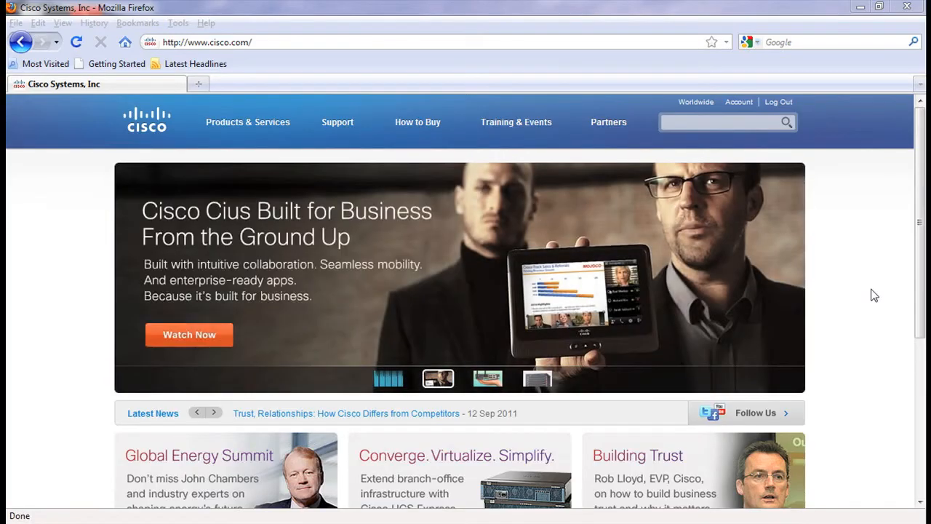
pyautogui.click(214, 413)
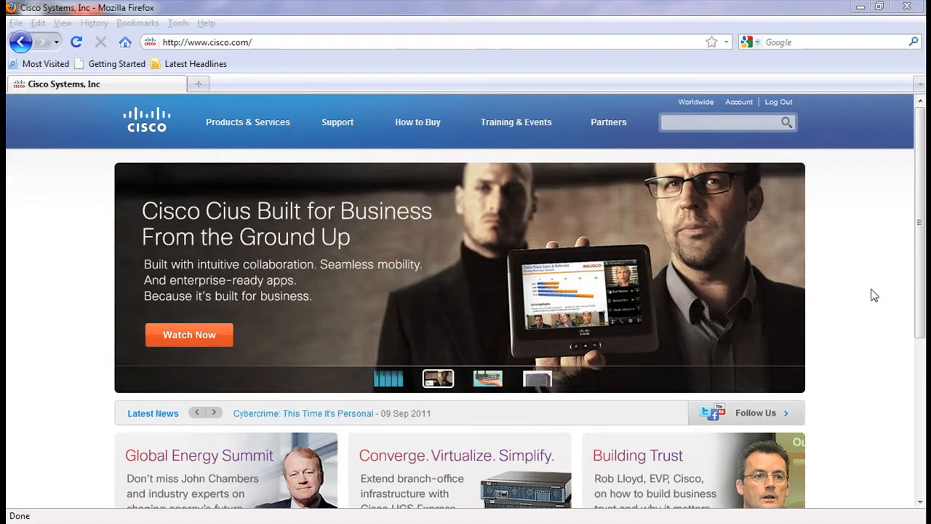
pyautogui.moveTo(745, 115)
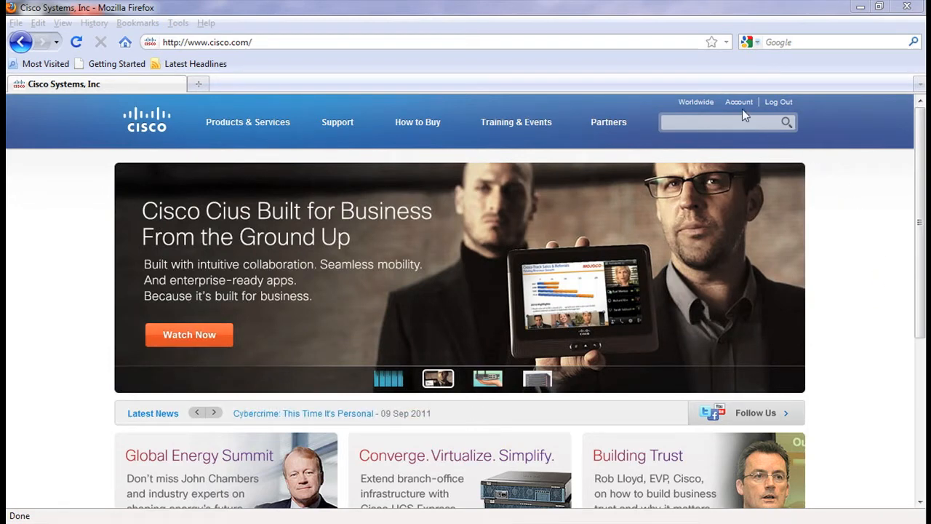
pyautogui.click(740, 102)
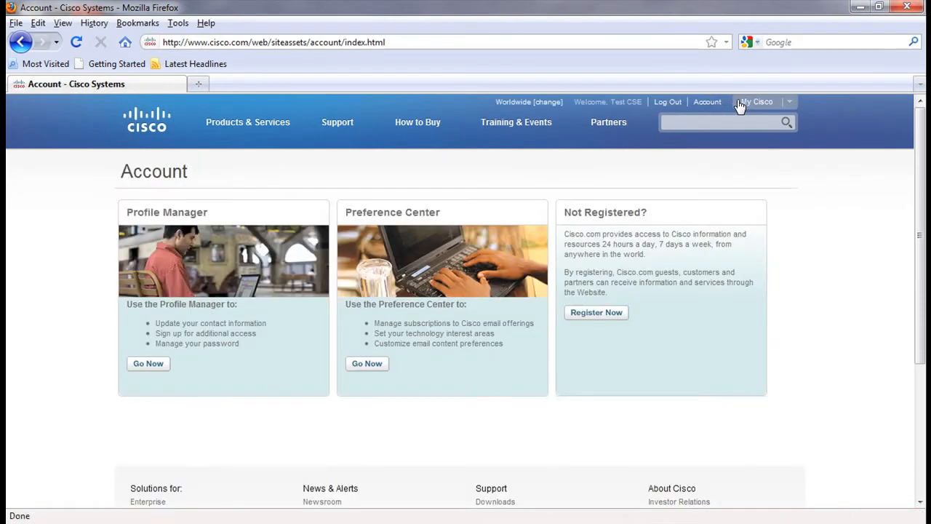
pyautogui.moveTo(149, 363)
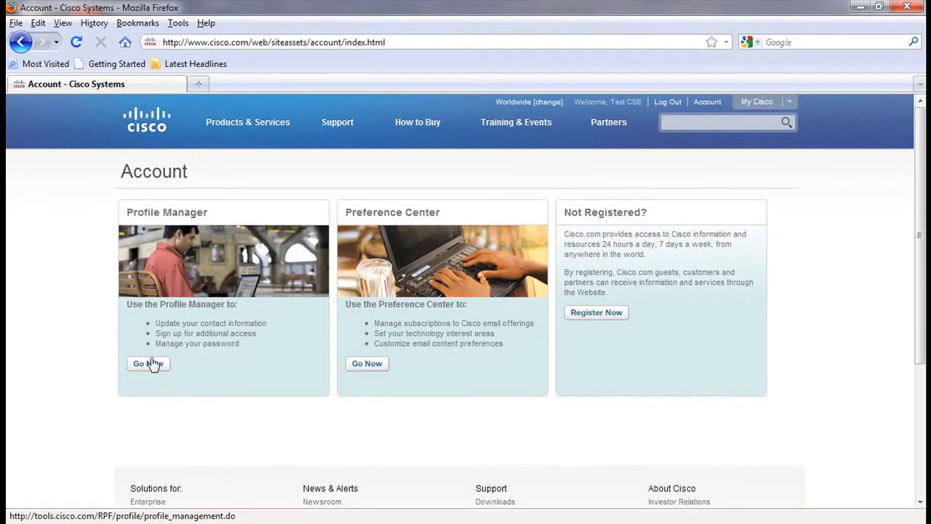
# Launch the Profile Manager and show its Additional Access section.
pyautogui.click(148, 364)
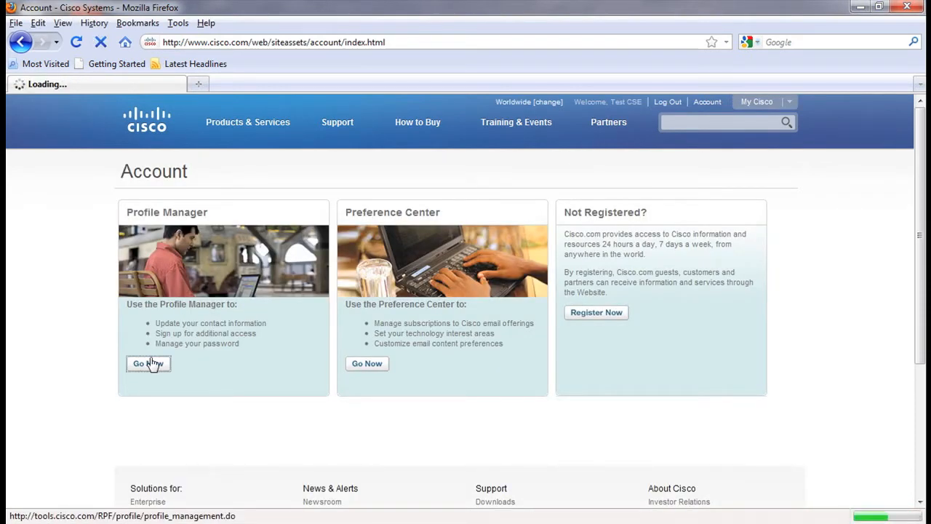
pyautogui.click(148, 364)
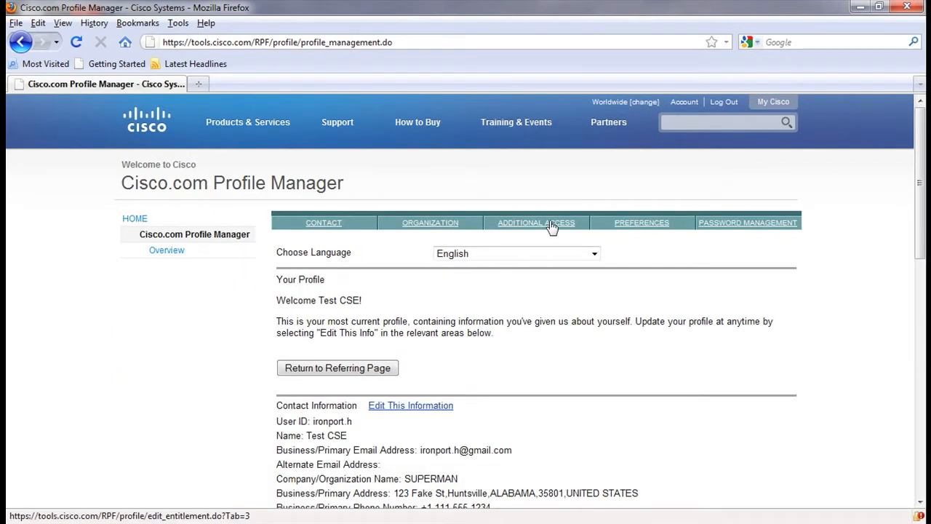
pyautogui.click(535, 223)
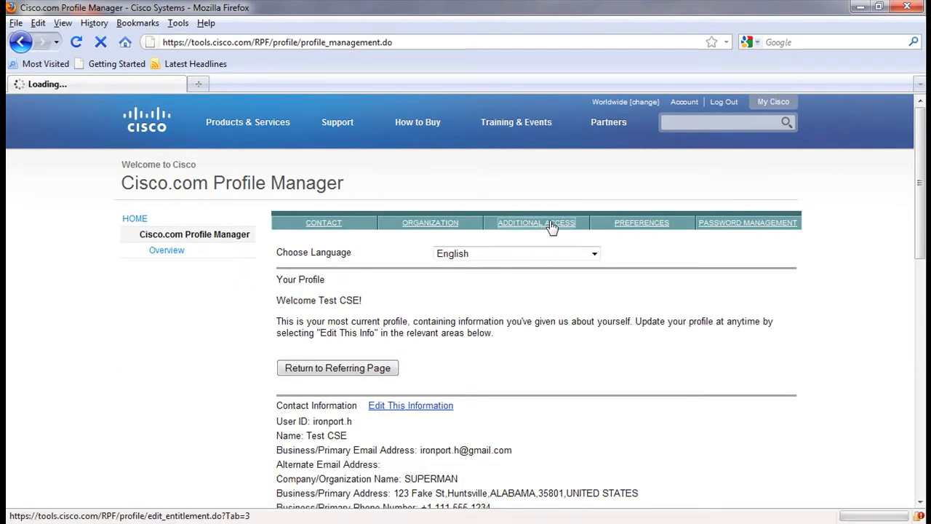
# Add service contract number 12345678 under Additional Access and submit it.
pyautogui.click(535, 221)
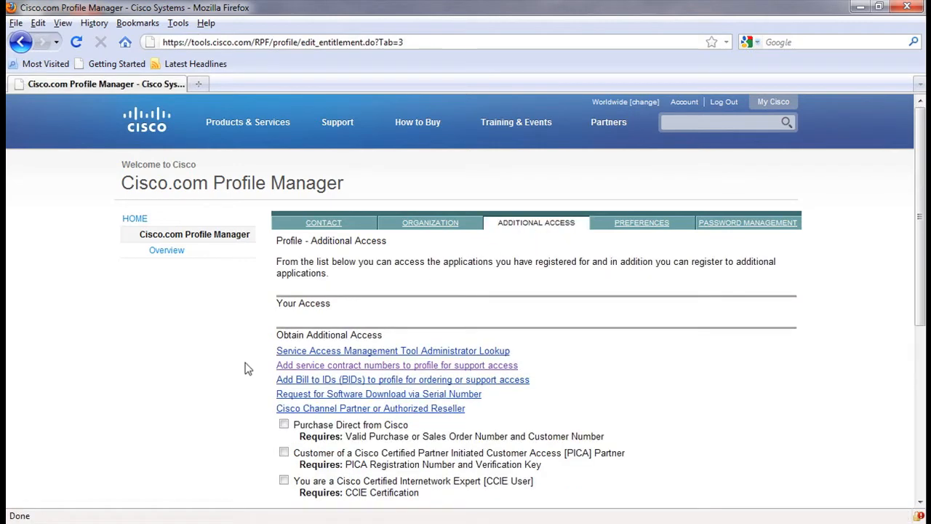
pyautogui.click(396, 364)
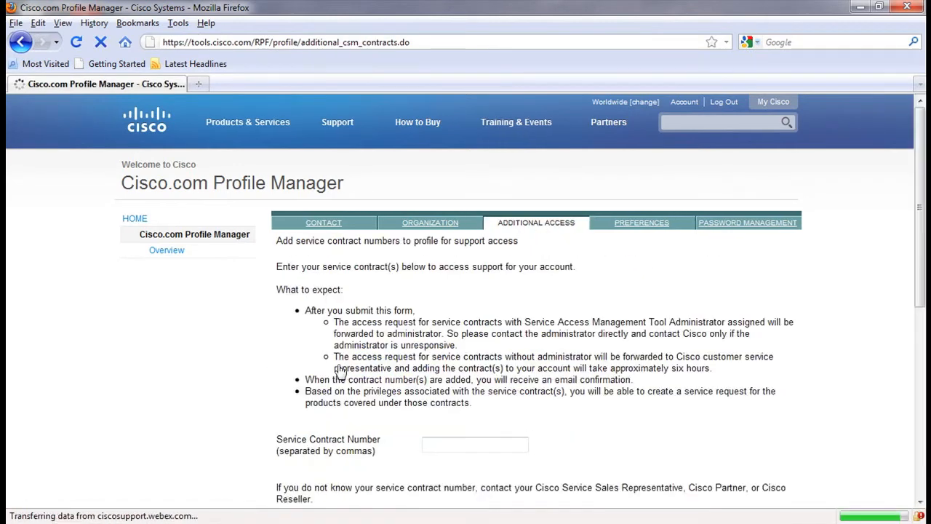
pyautogui.scroll(-3)
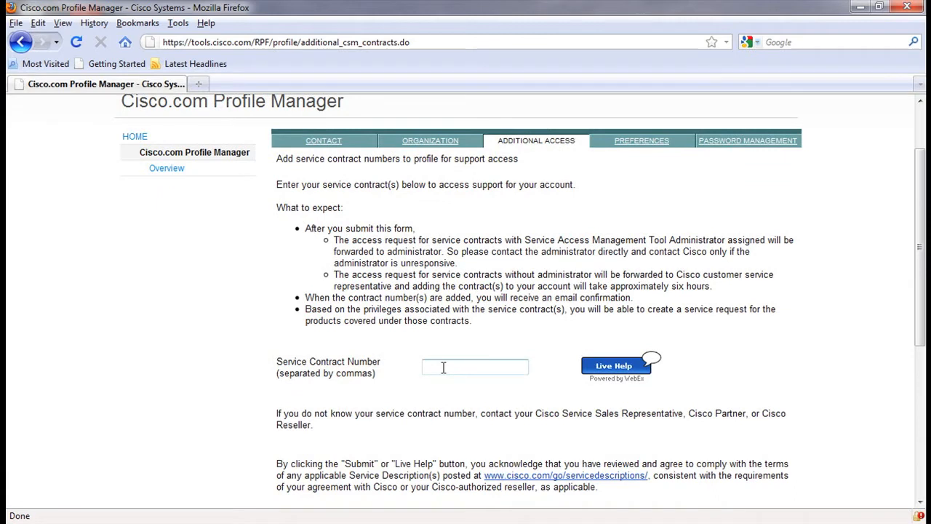
pyautogui.write('12')
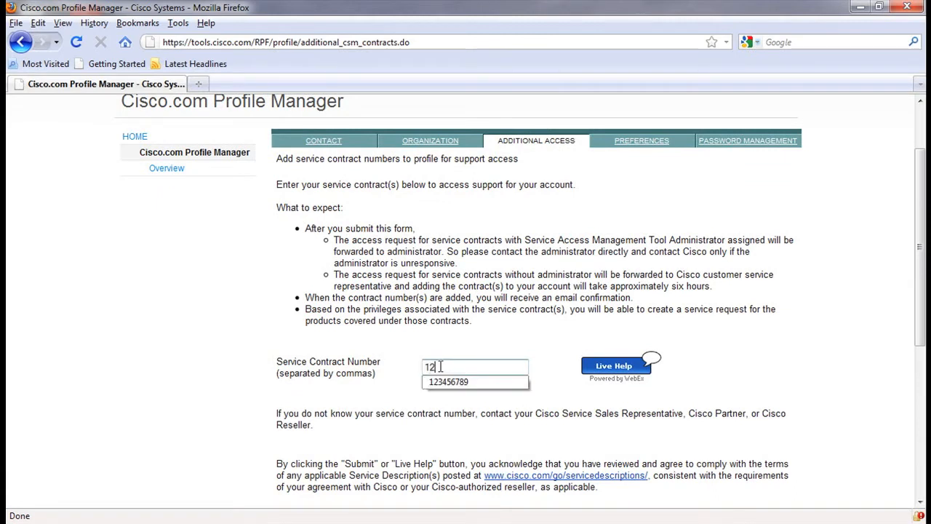
pyautogui.write('345678')
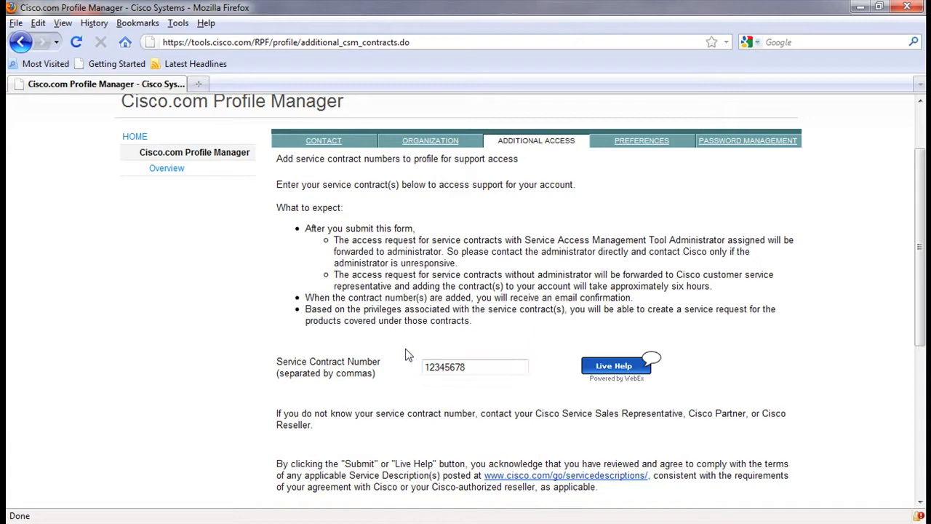
pyautogui.scroll(-3)
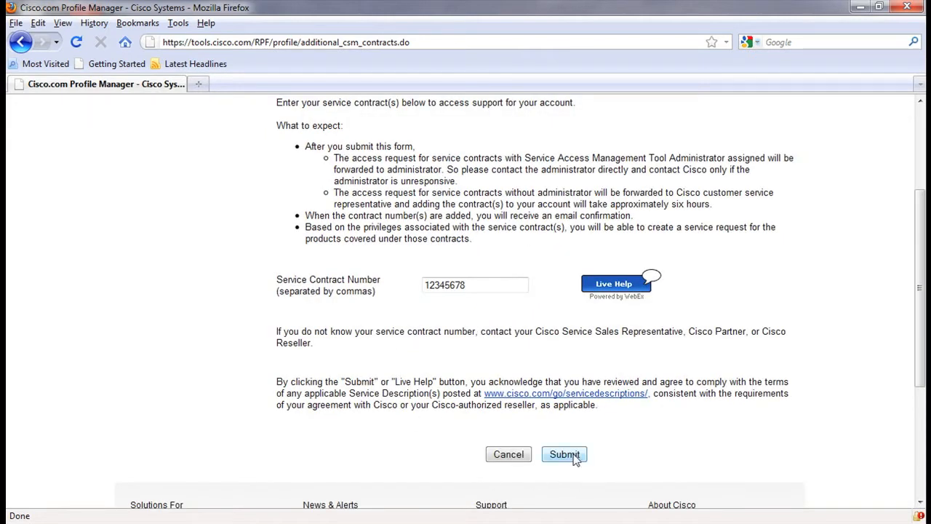
pyautogui.moveTo(597, 459)
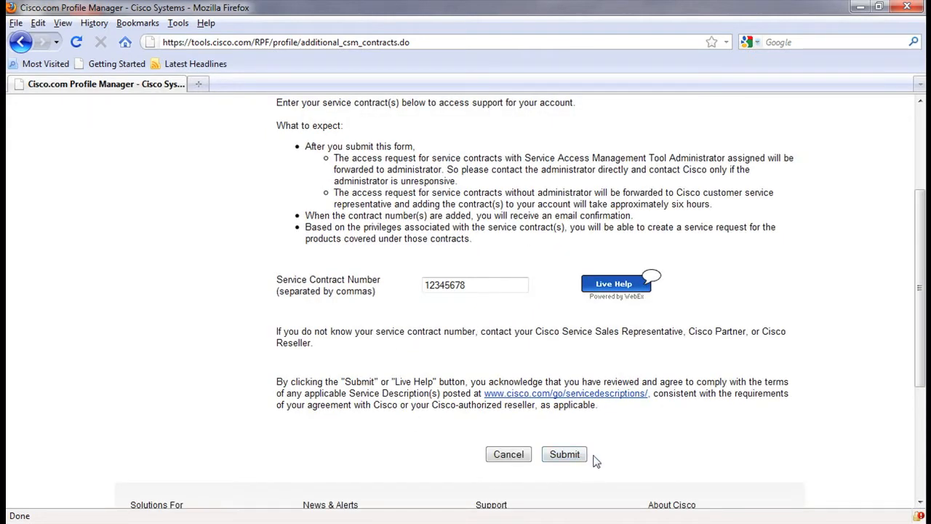
pyautogui.click(507, 454)
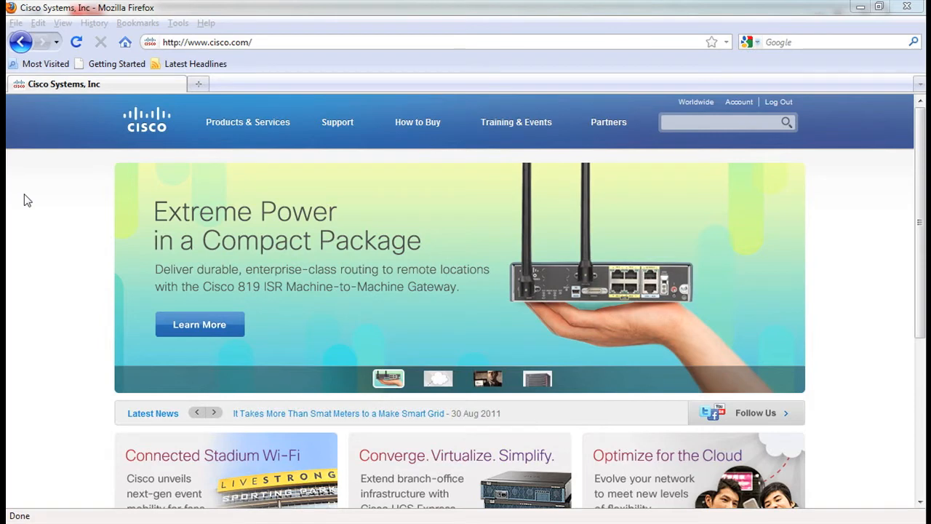
pyautogui.moveTo(81, 205)
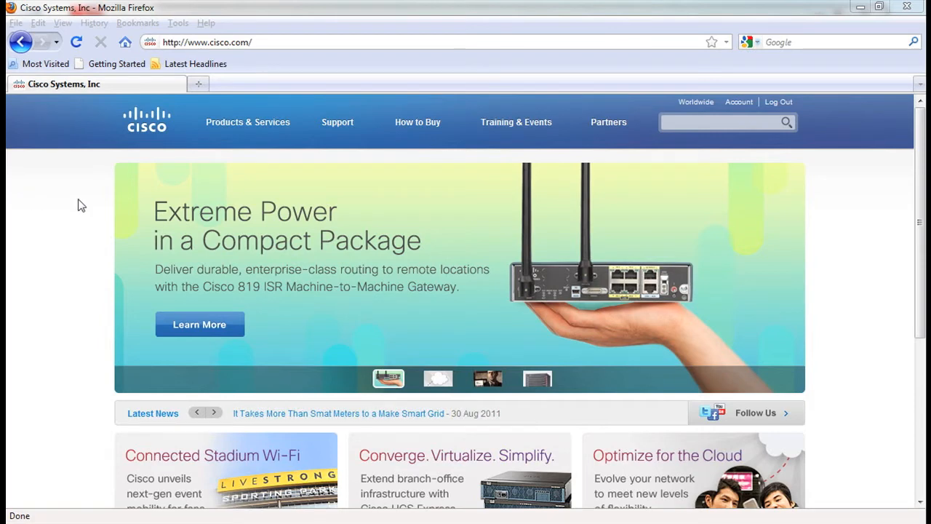
pyautogui.moveTo(338, 123)
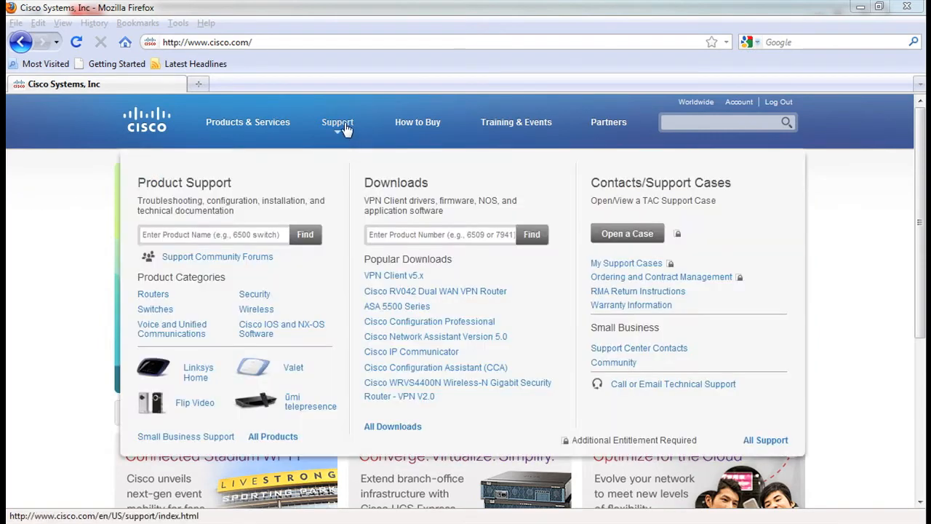
pyautogui.moveTo(344, 126)
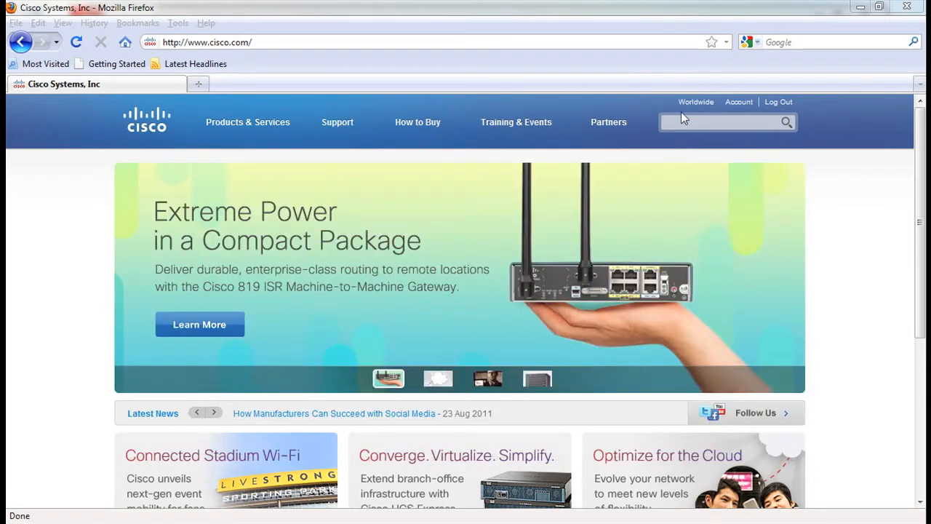
# Search the Cisco site for 'ironport customer support'.
pyautogui.click(725, 122)
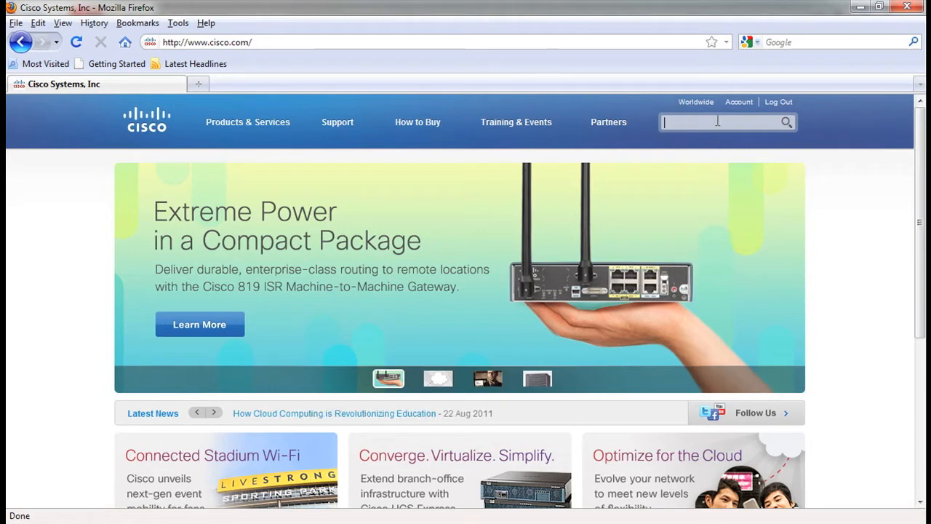
pyautogui.moveTo(725, 122)
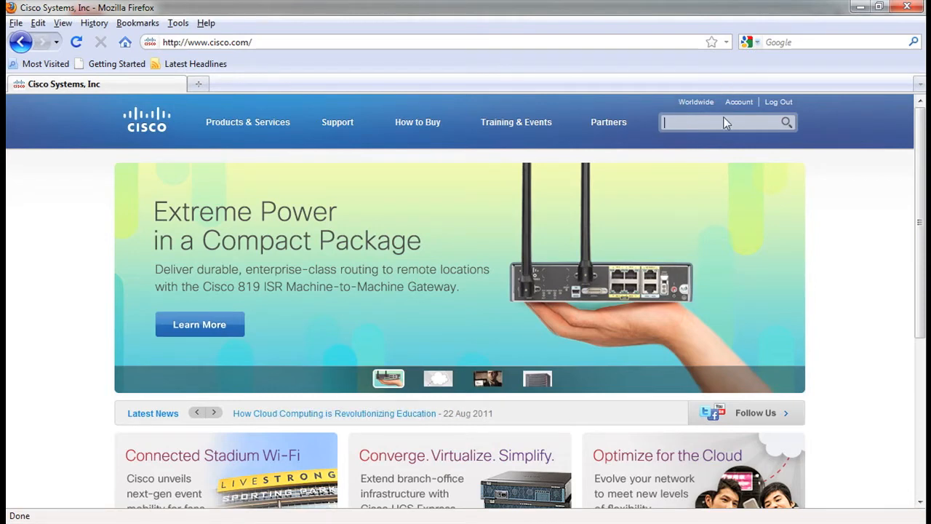
pyautogui.write('ironport custom')
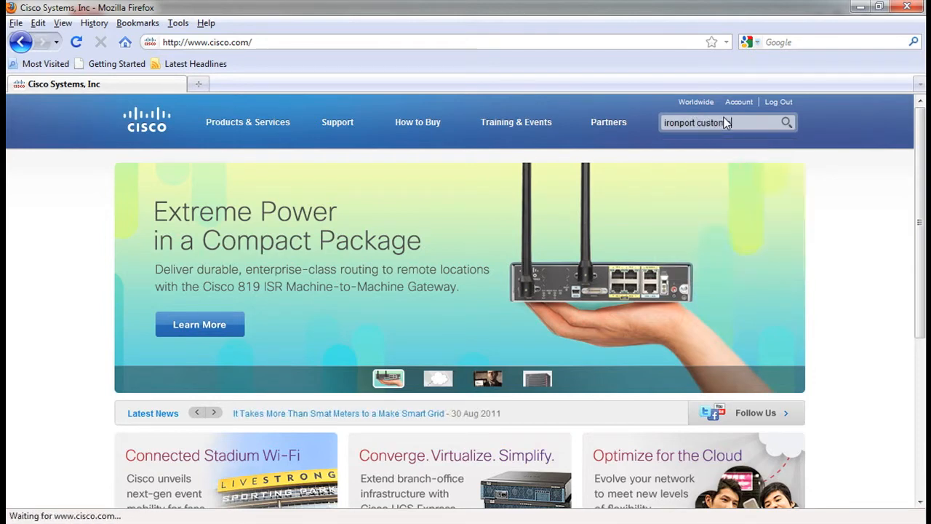
pyautogui.write('er sup')
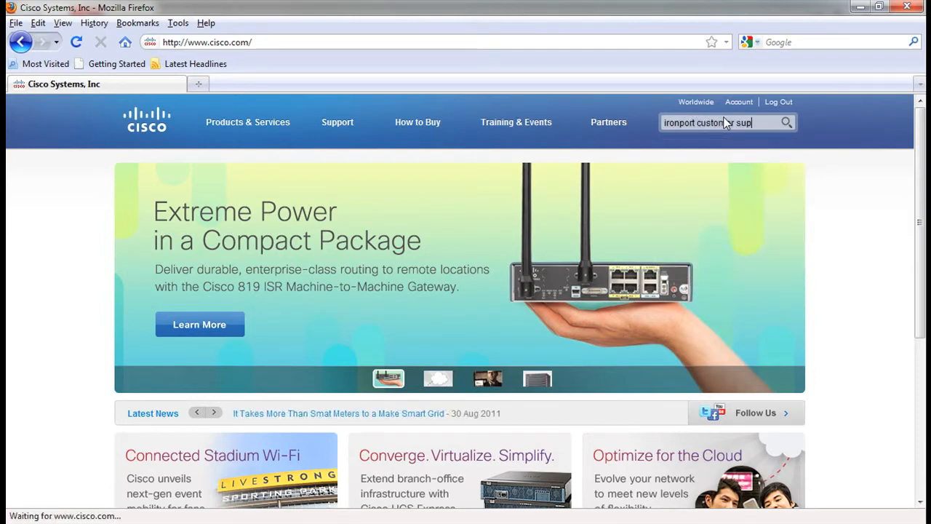
pyautogui.write('port')
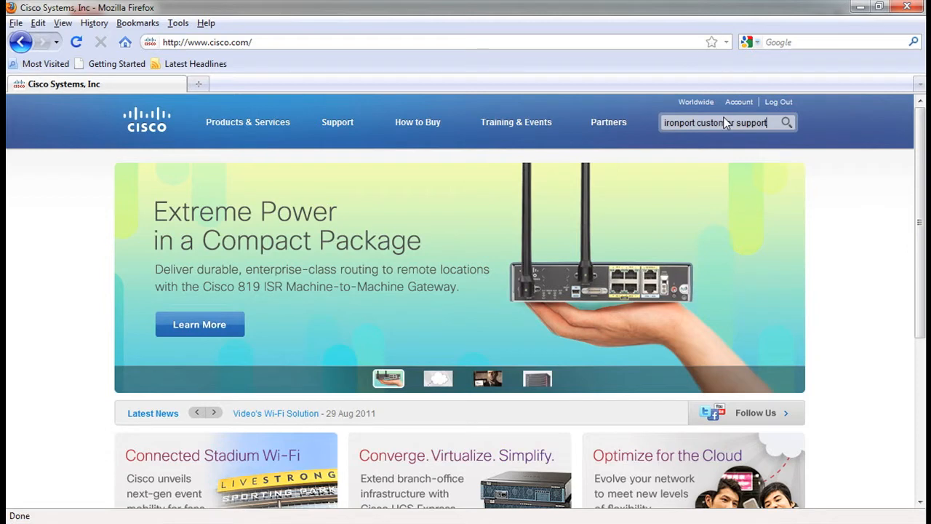
pyautogui.click(785, 122)
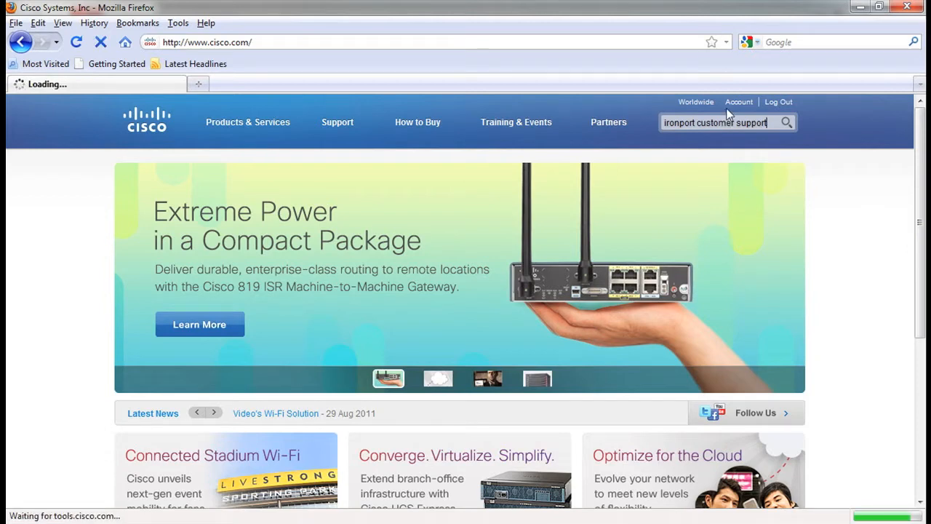
pyautogui.click(785, 122)
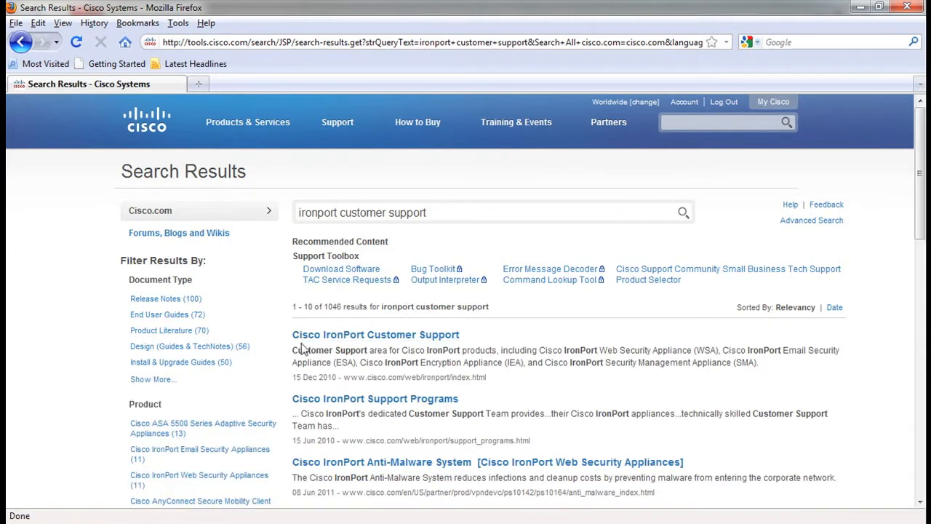
pyautogui.moveTo(333, 337)
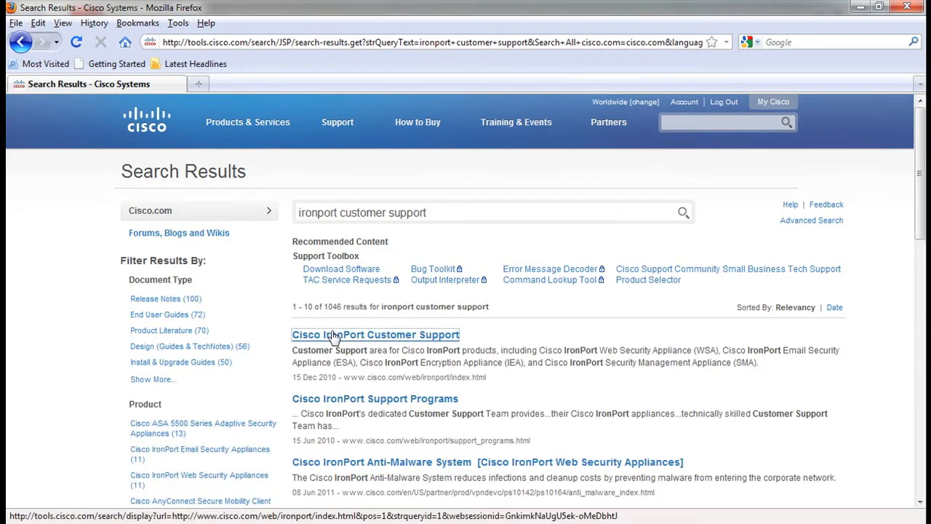
# Go to the Cisco IronPort Customer Support result and review the page's sections.
pyautogui.click(375, 334)
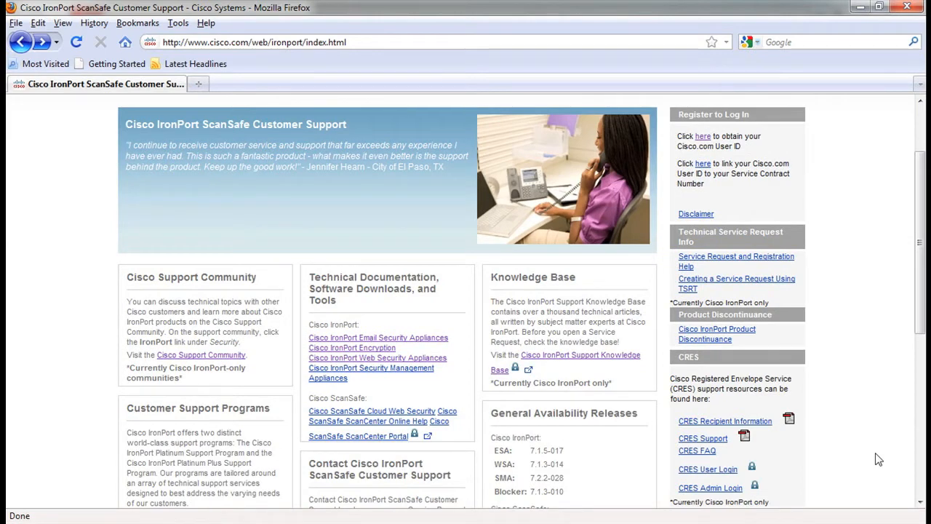
pyautogui.scroll(-3)
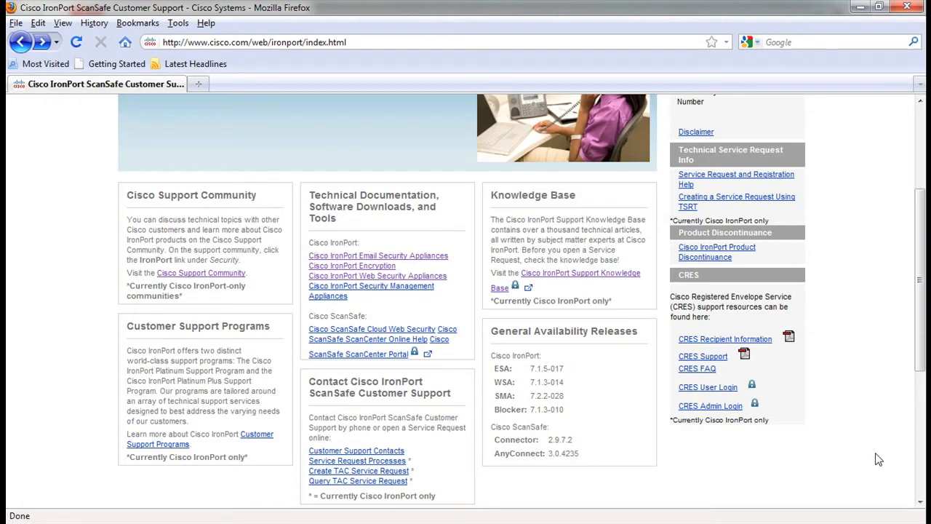
pyautogui.scroll(3)
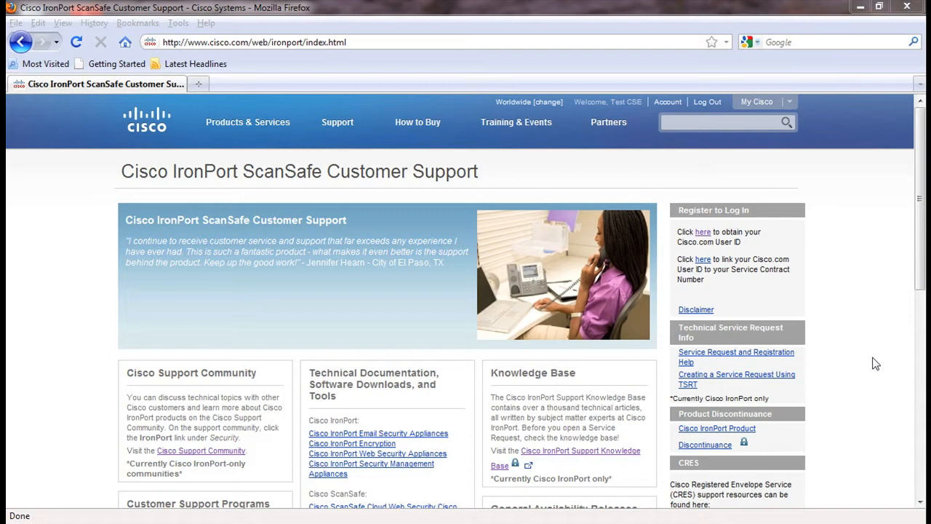
pyautogui.moveTo(515, 351)
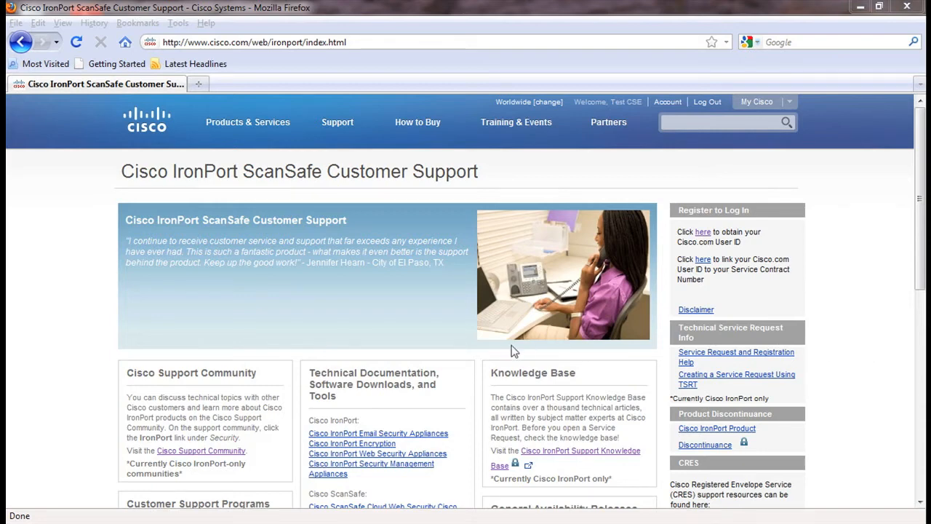
pyautogui.moveTo(445, 387)
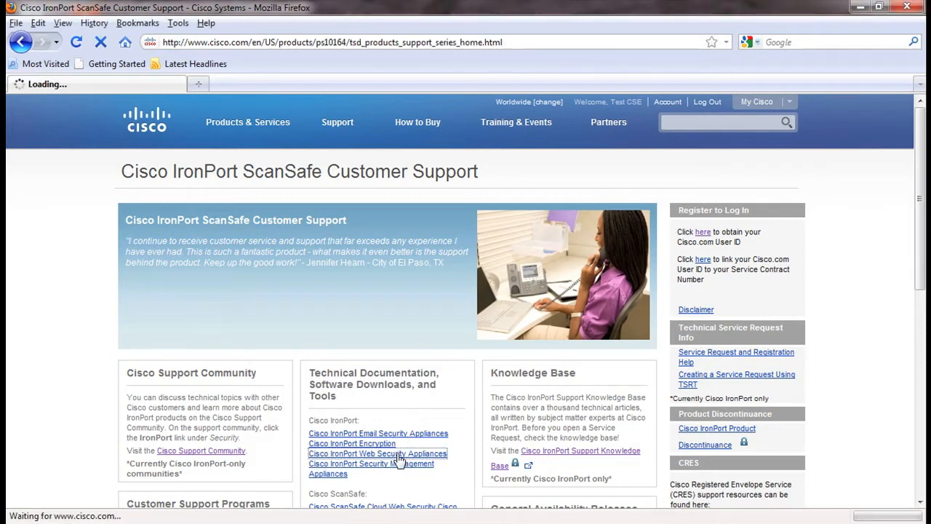
# Go to IronPort Web Security Appliances support and its End-User Guides list.
pyautogui.click(378, 454)
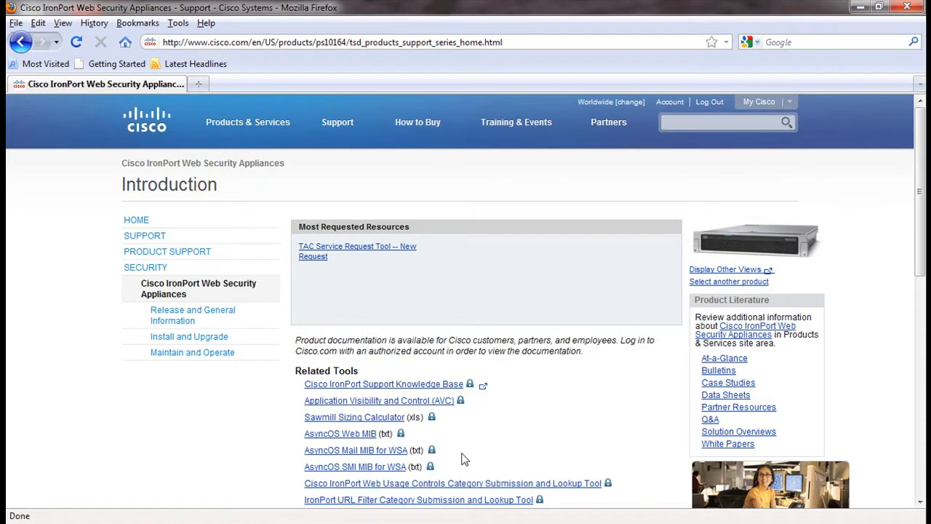
pyautogui.scroll(-3)
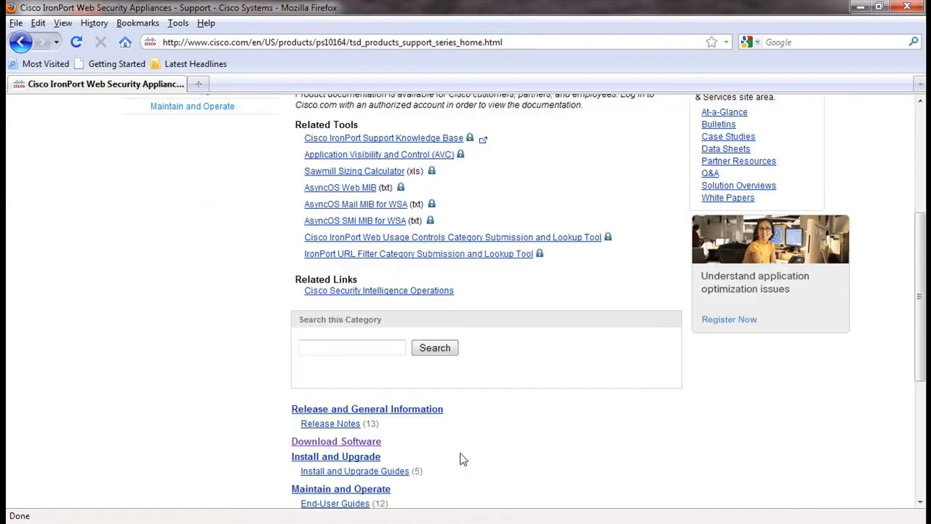
pyautogui.scroll(-3)
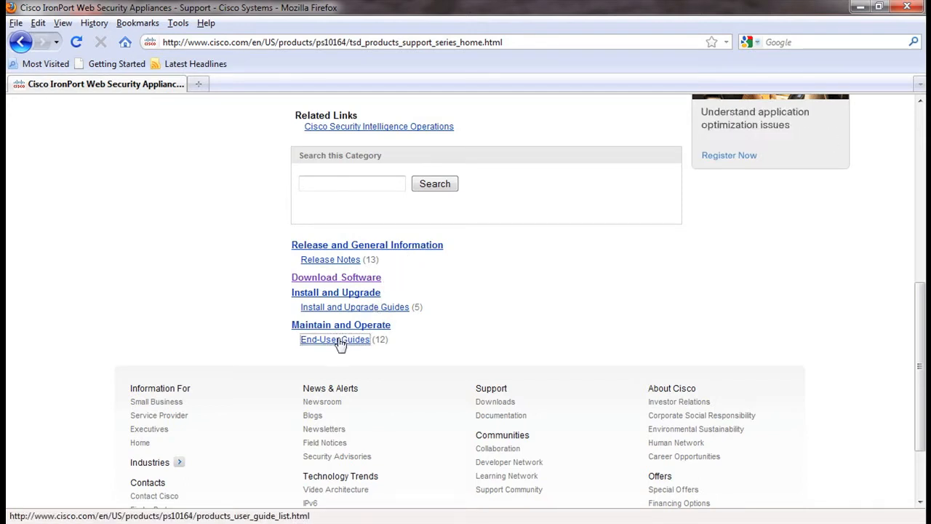
pyautogui.click(335, 340)
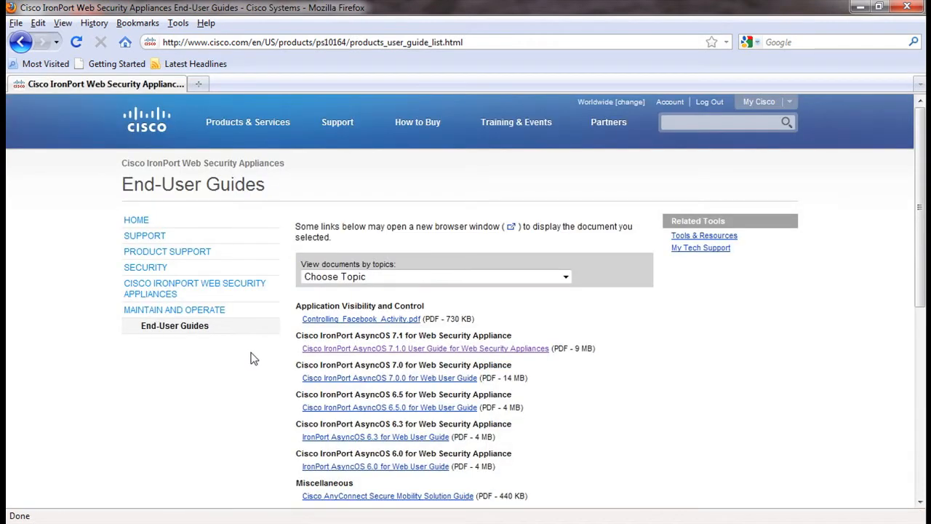
pyautogui.moveTo(347, 352)
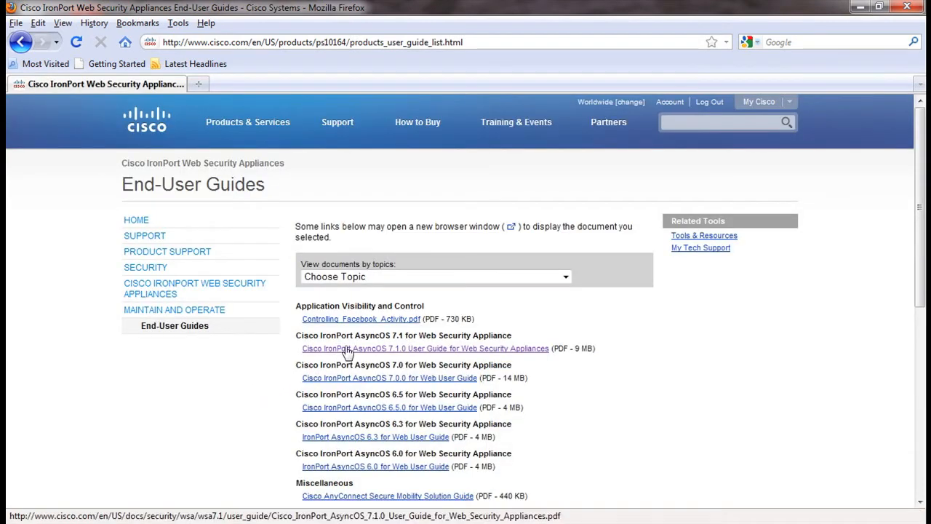
# View the AsyncOS 7.1.0 User Guide for Web Security Appliances PDF, then return.
pyautogui.click(427, 349)
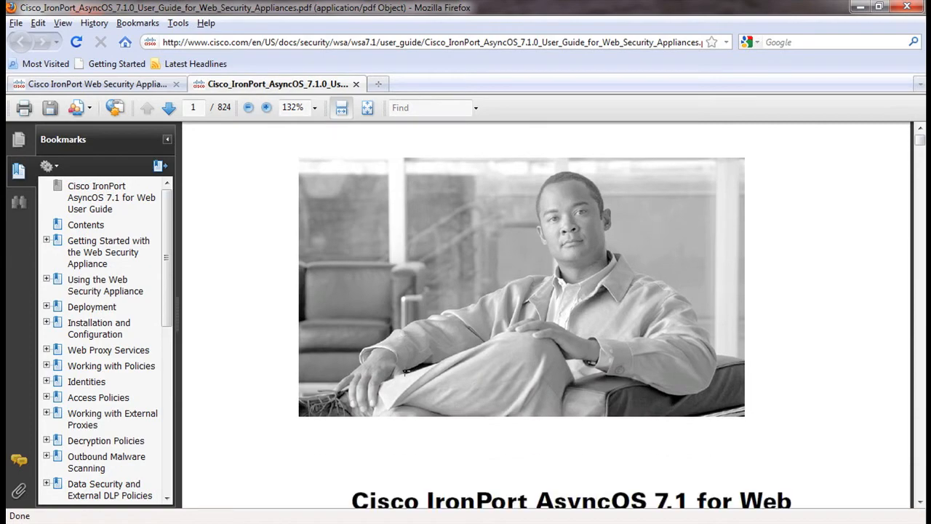
pyautogui.scroll(-3)
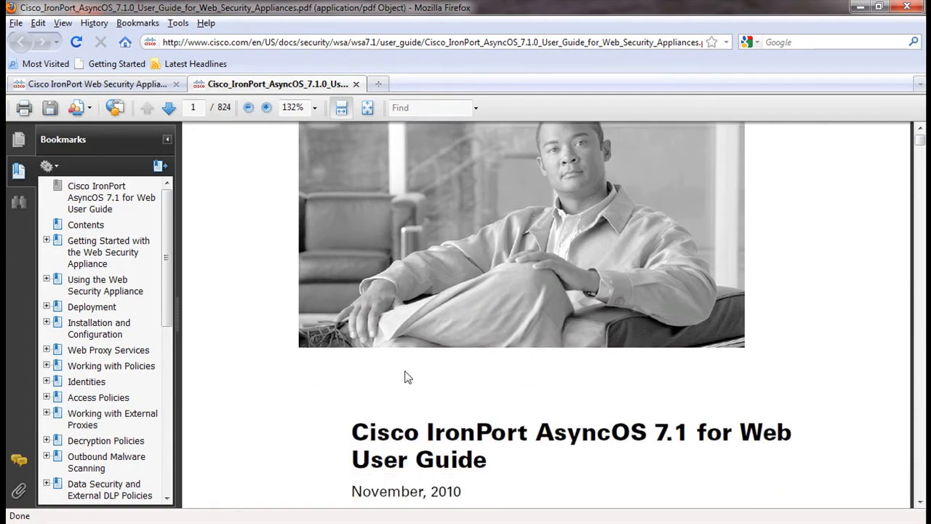
pyautogui.click(20, 40)
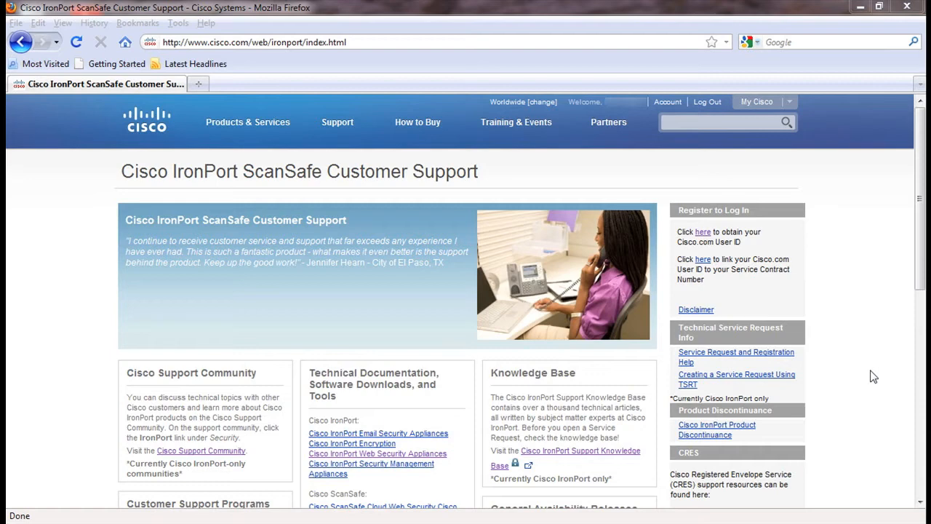
pyautogui.moveTo(595, 455)
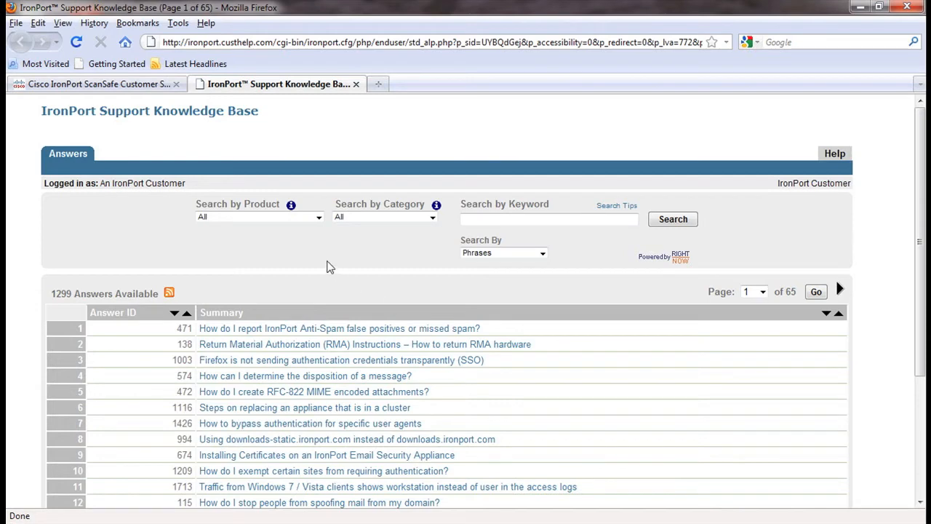
pyautogui.moveTo(390, 231)
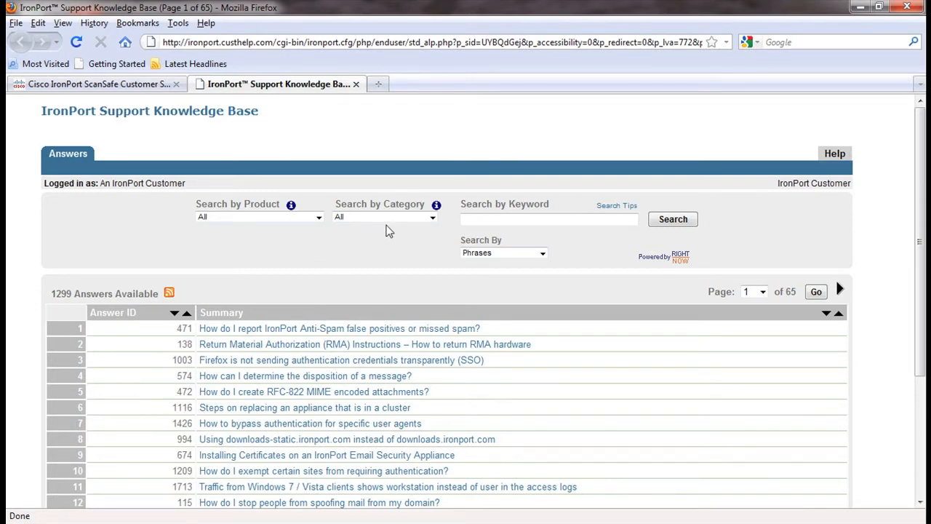
pyautogui.moveTo(405, 233)
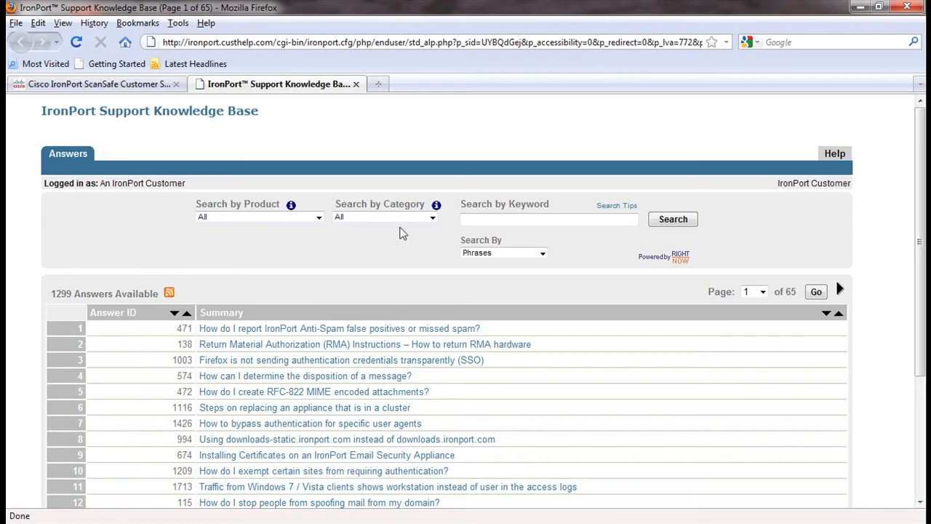
pyautogui.moveTo(587, 237)
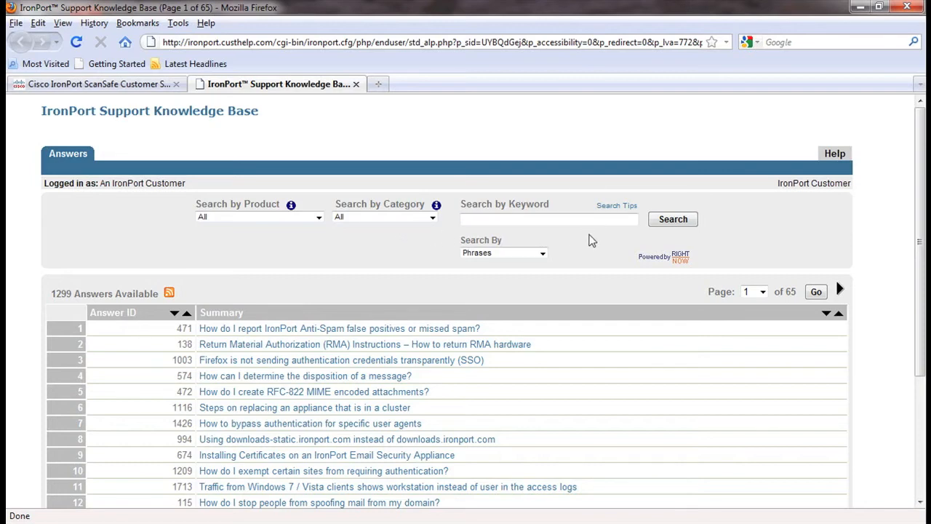
# Search the Knowledge Base by keyword for 'block sender'.
pyautogui.write('block sender')
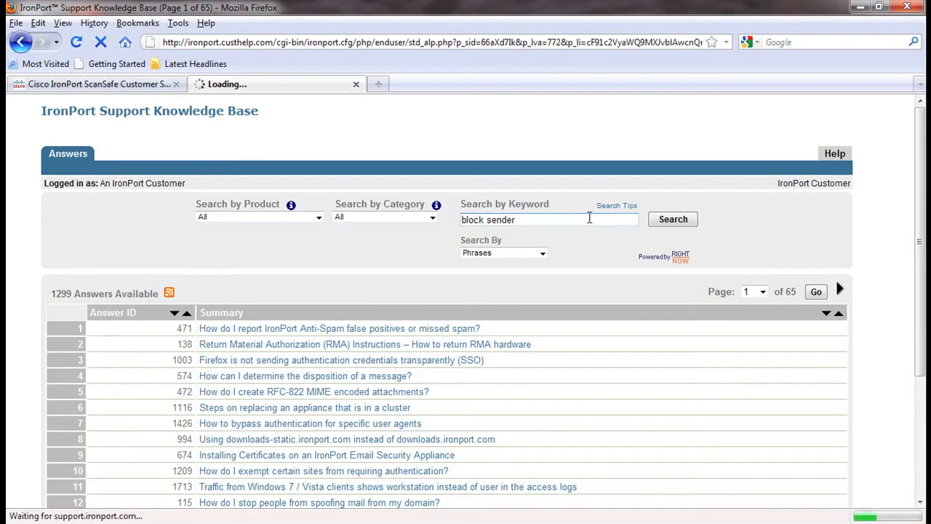
pyautogui.click(672, 218)
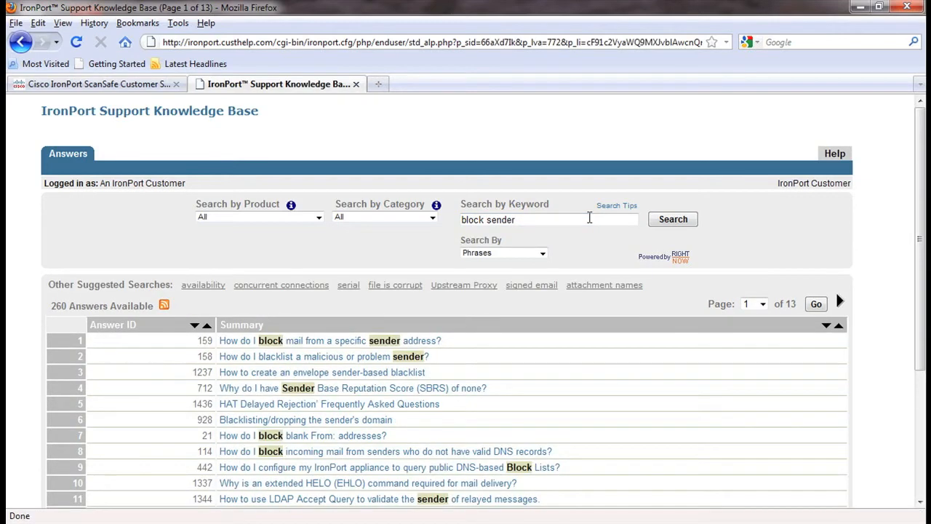
pyautogui.moveTo(296, 342)
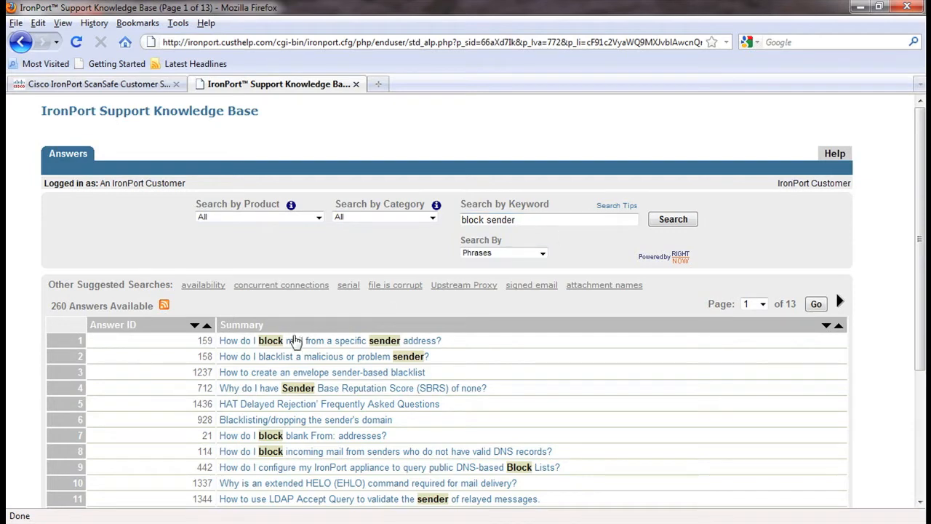
# Read the answer on blocking mail from a specific sender address.
pyautogui.click(329, 341)
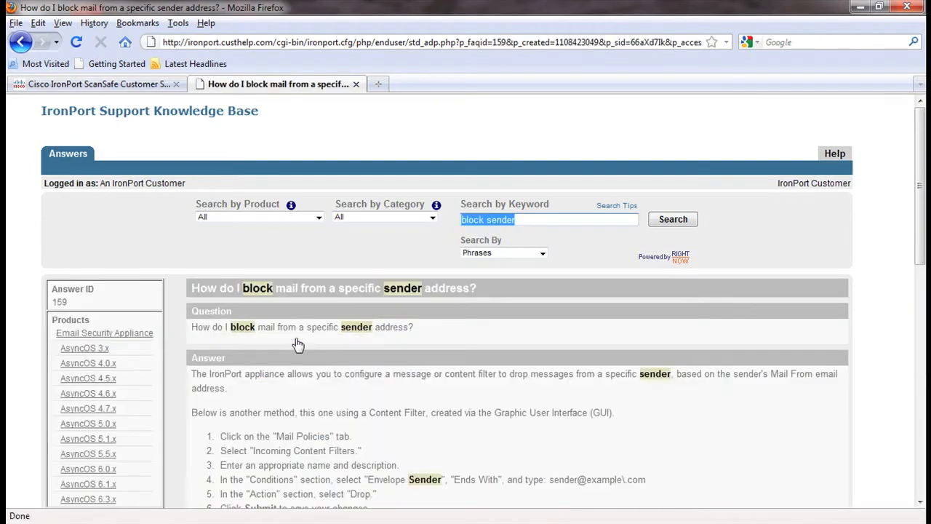
pyautogui.scroll(-3)
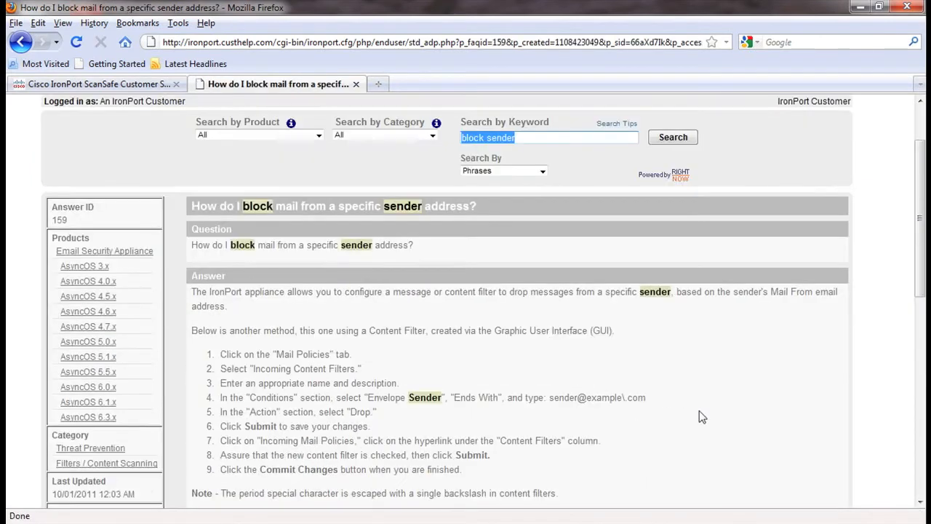
pyautogui.scroll(-3)
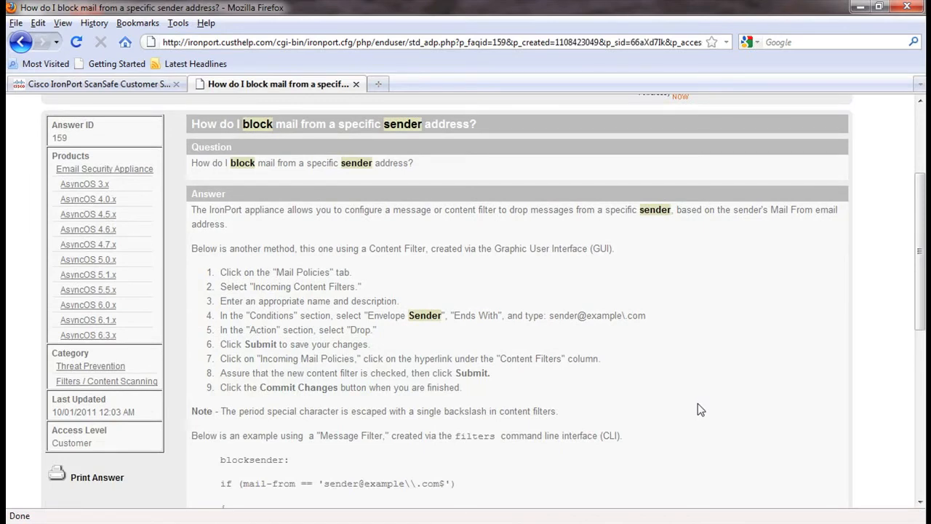
pyautogui.scroll(-3)
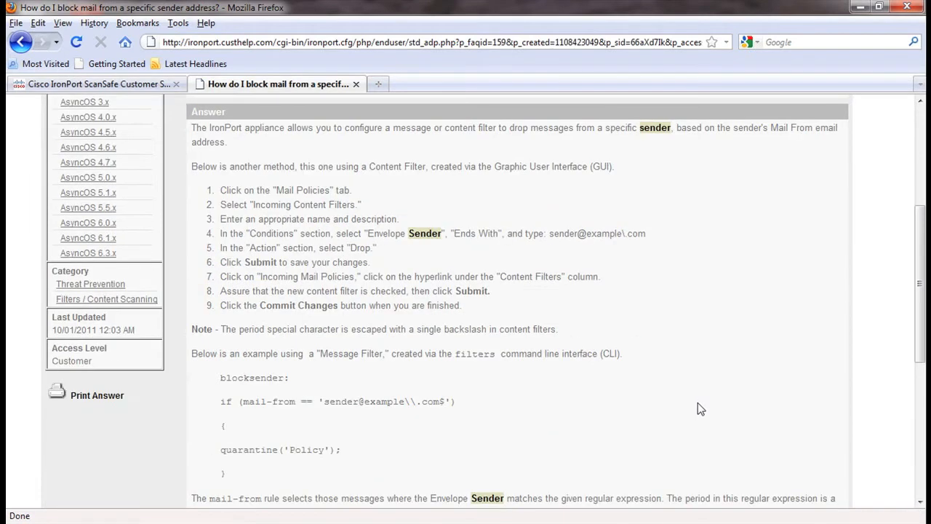
pyautogui.scroll(-3)
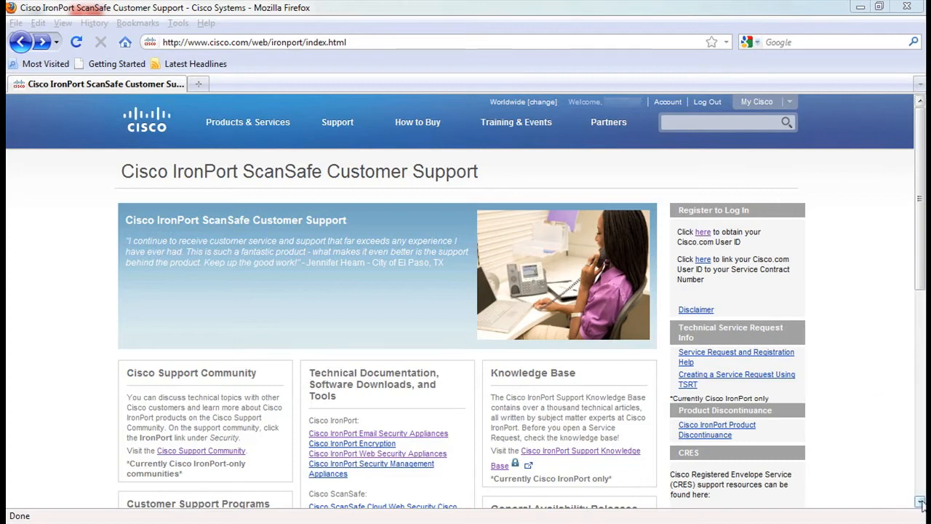
pyautogui.scroll(3)
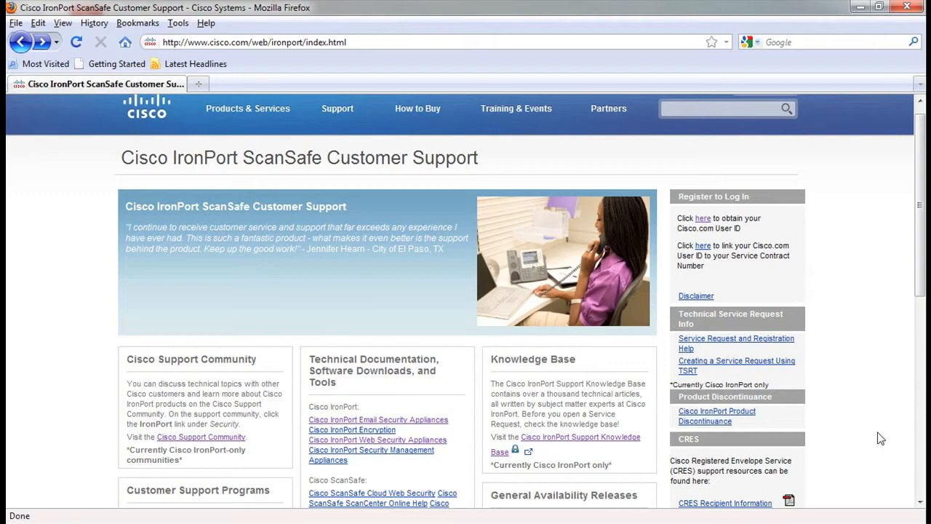
pyautogui.moveTo(427, 423)
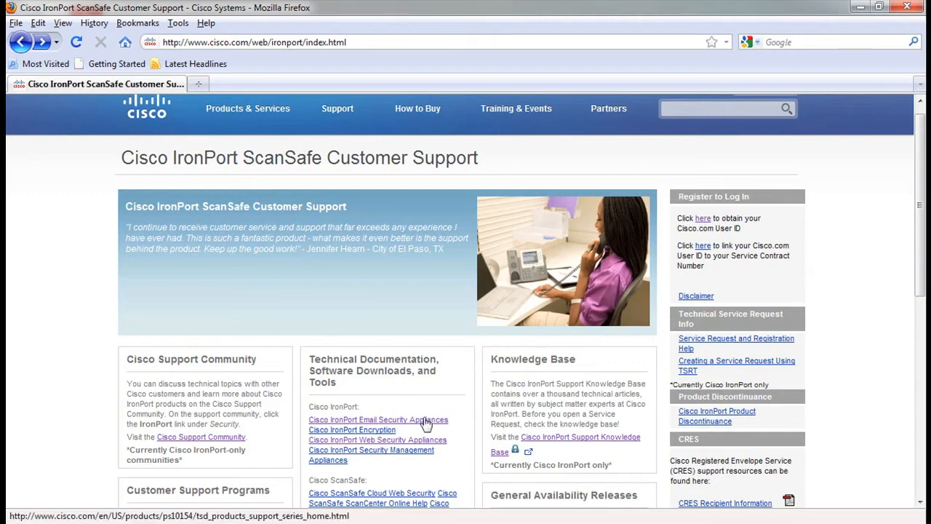
pyautogui.click(377, 419)
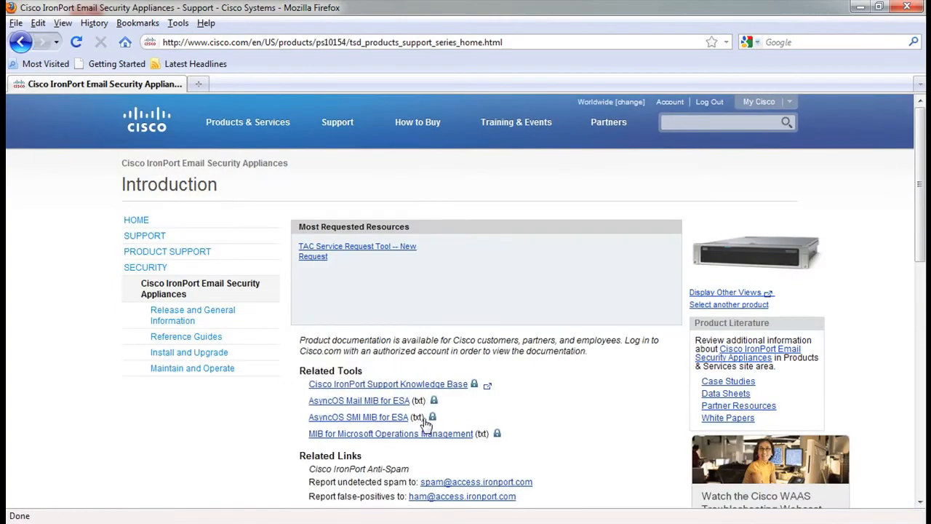
pyautogui.scroll(-3)
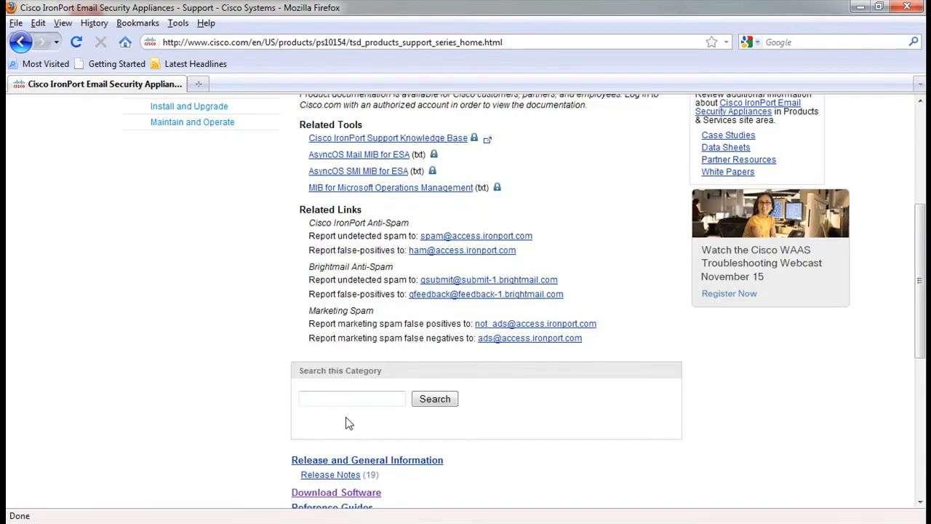
pyautogui.scroll(-3)
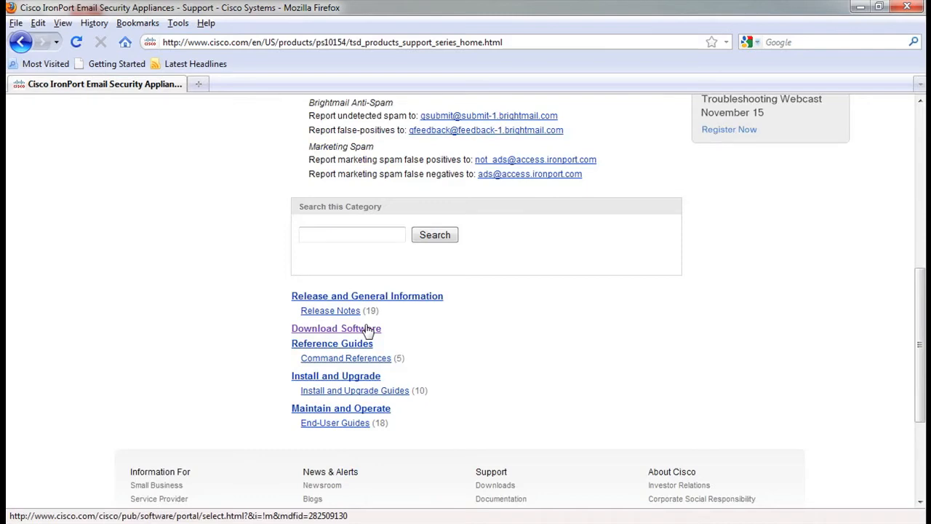
pyautogui.click(329, 329)
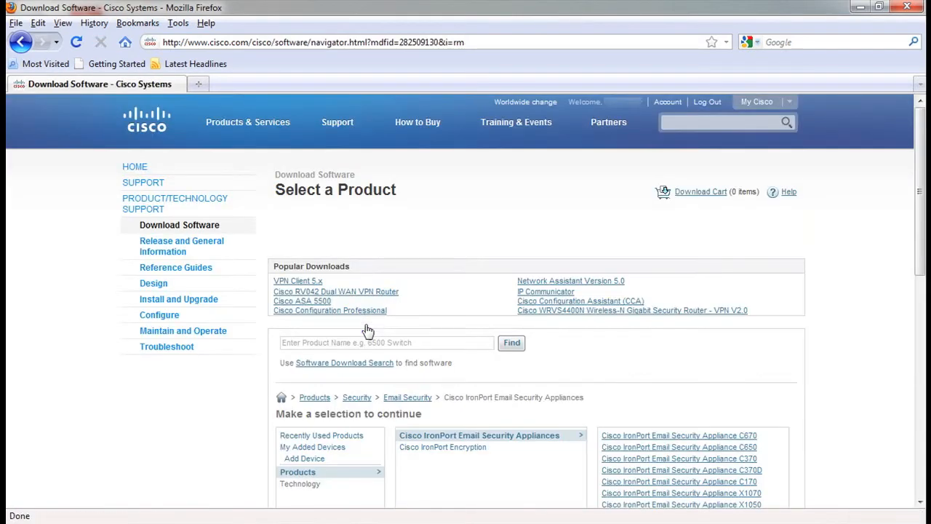
pyautogui.scroll(-3)
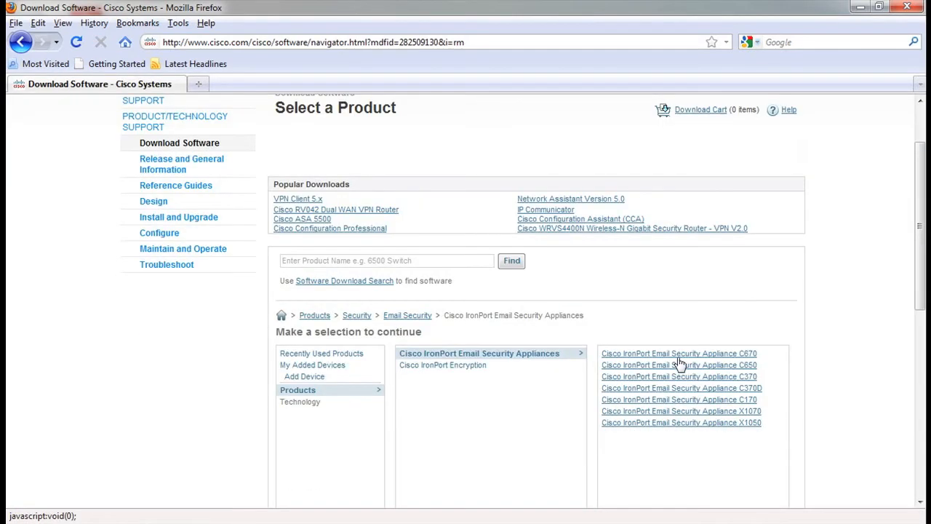
pyautogui.moveTo(679, 364)
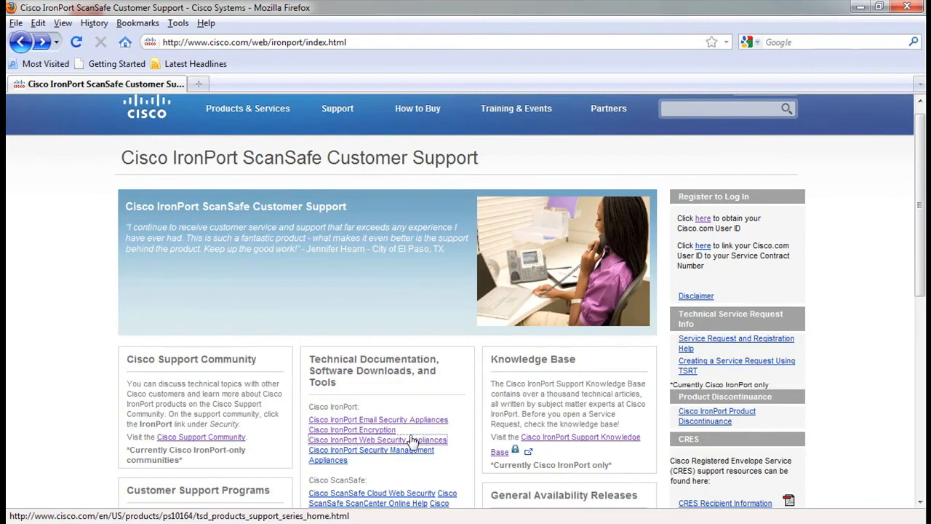
# Reach Download Software for IronPort Web Security Appliances and choose one appliance model.
pyautogui.click(372, 440)
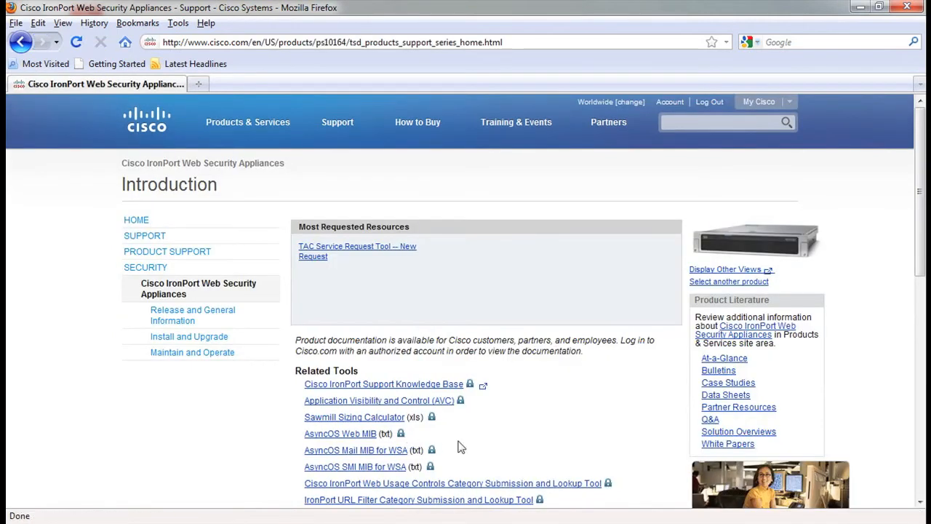
pyautogui.scroll(-3)
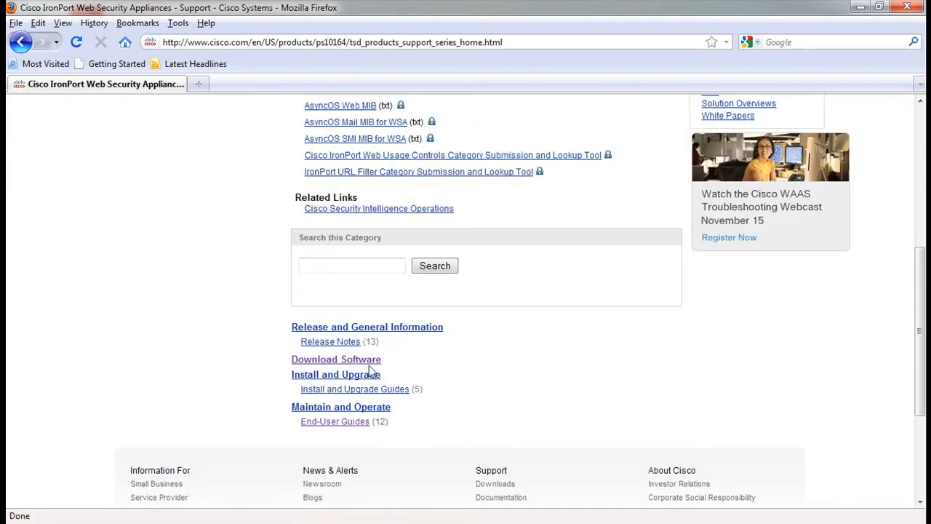
pyautogui.click(336, 358)
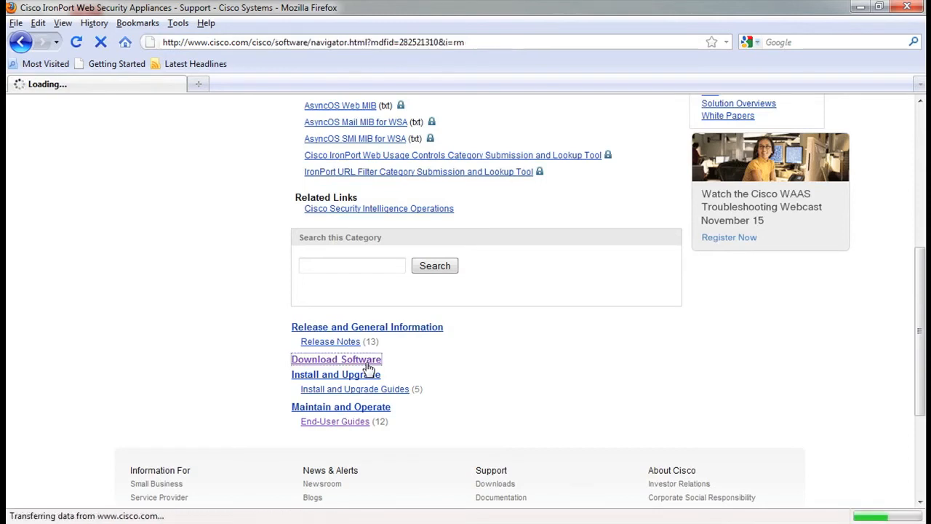
pyautogui.click(336, 359)
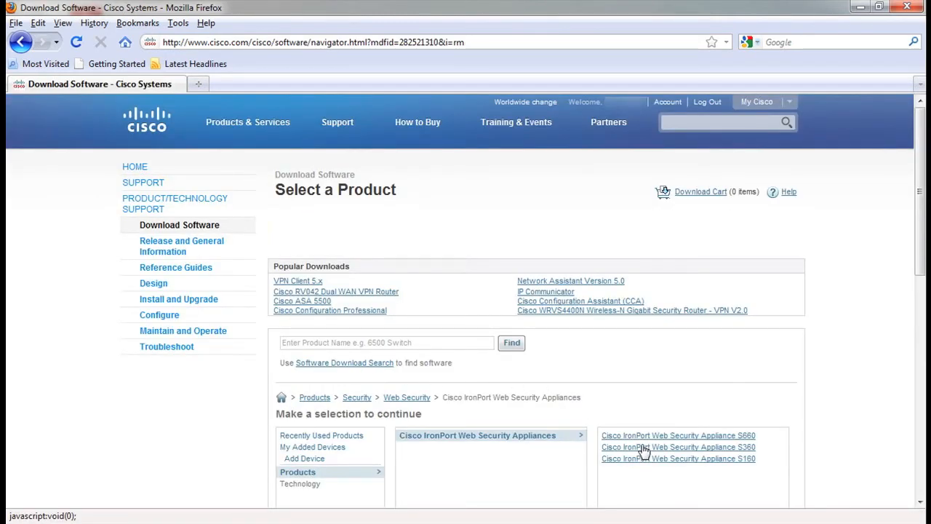
pyautogui.click(680, 446)
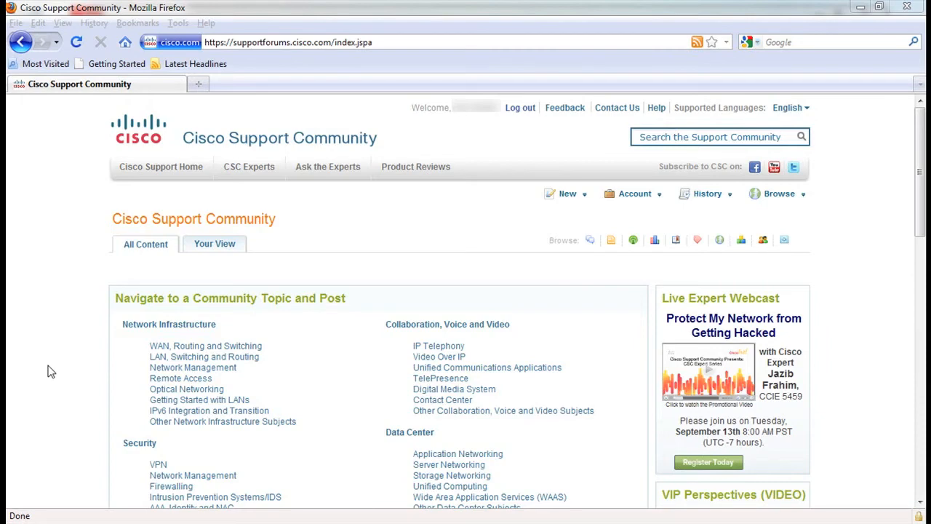
pyautogui.moveTo(58, 374)
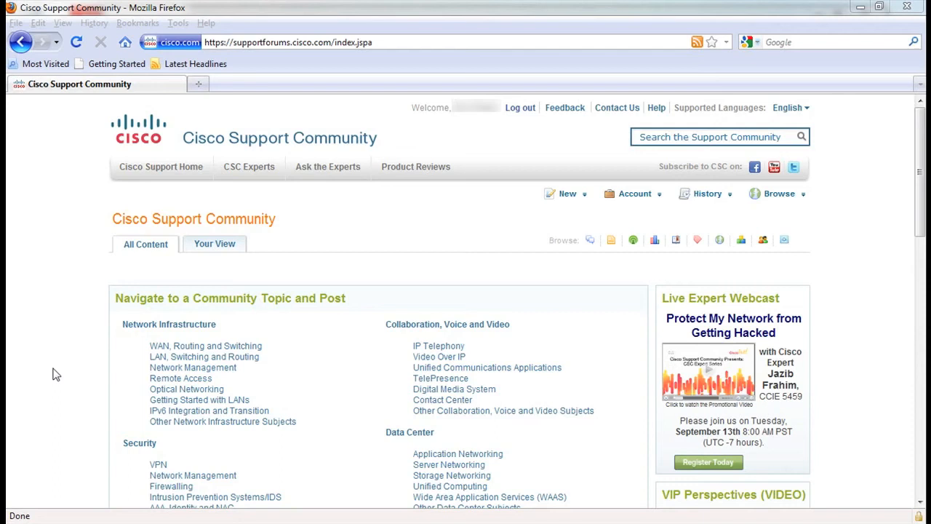
pyautogui.moveTo(37, 364)
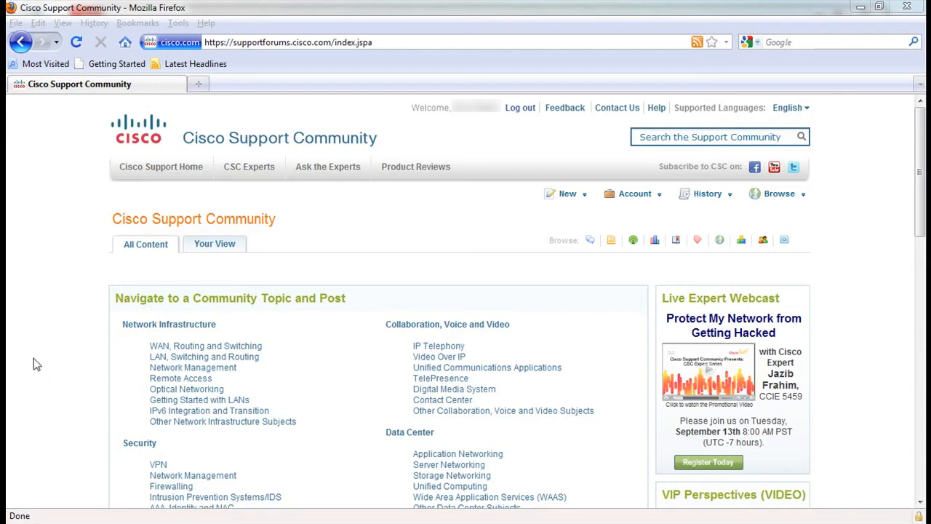
pyautogui.moveTo(47, 357)
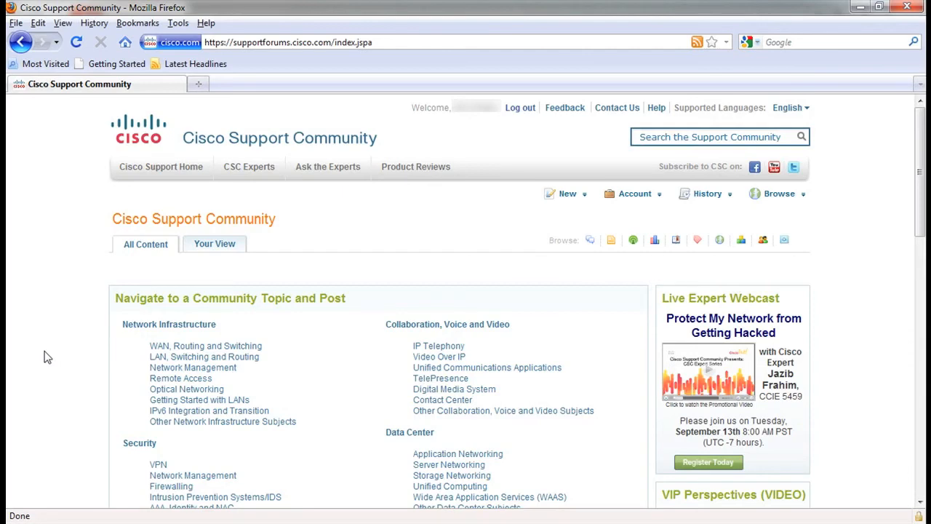
# Scroll the Support Community home to the Security and Small Business topic categories.
pyautogui.scroll(-3)
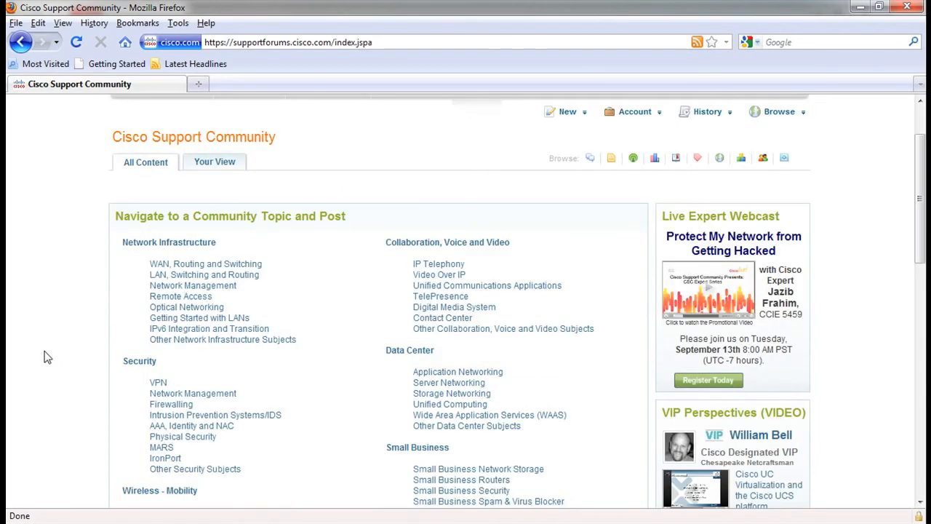
pyautogui.moveTo(166, 459)
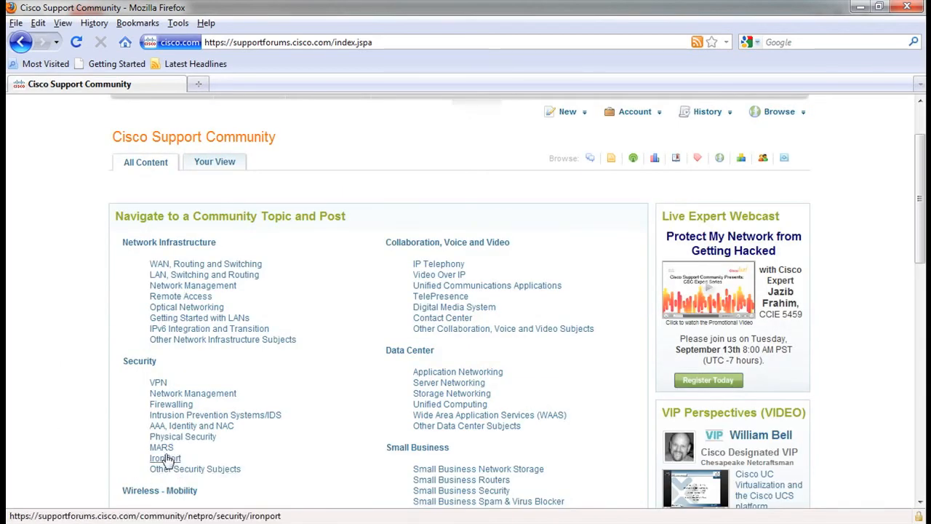
# Enter the IronPort community under Security, showing Email Security and Web Security spaces.
pyautogui.click(163, 458)
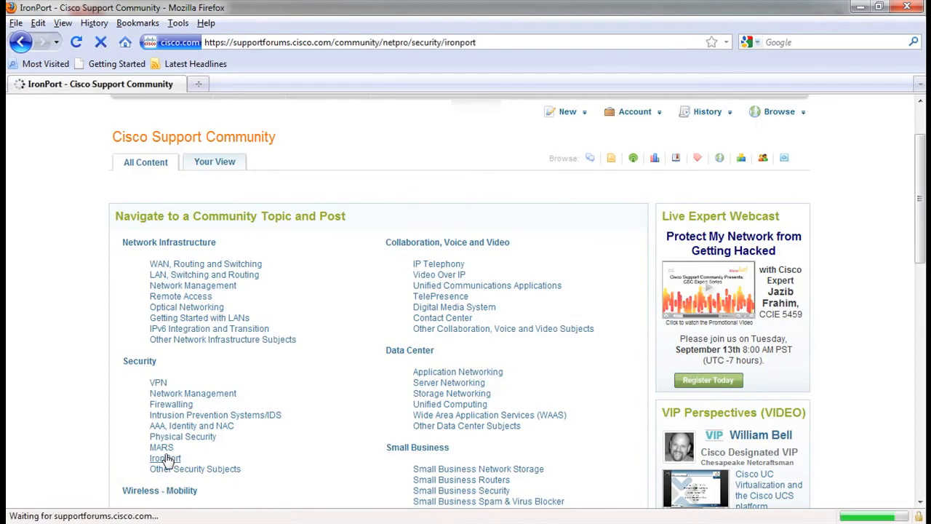
pyautogui.click(165, 458)
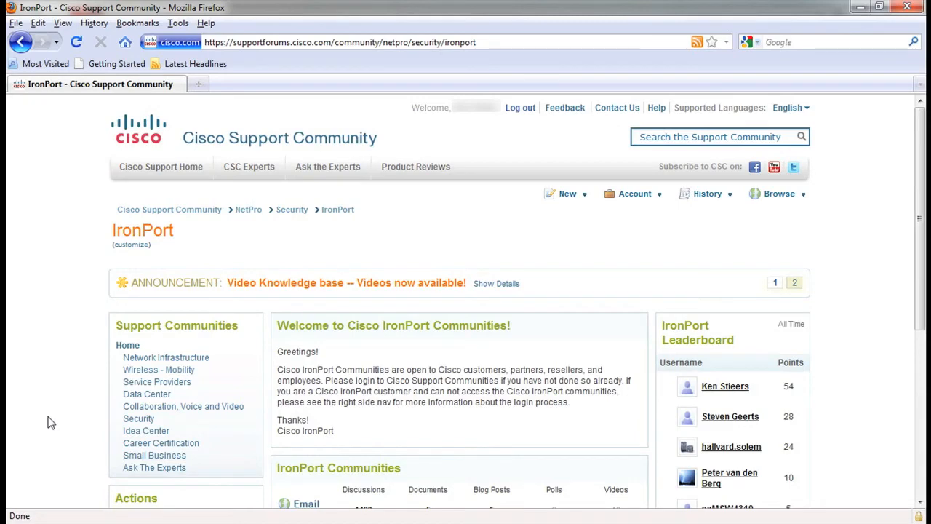
pyautogui.moveTo(53, 387)
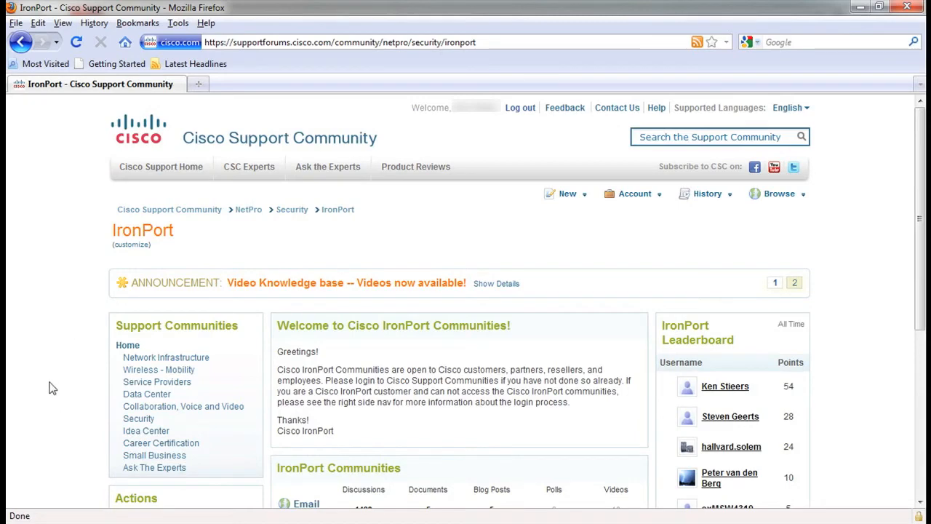
pyautogui.scroll(-3)
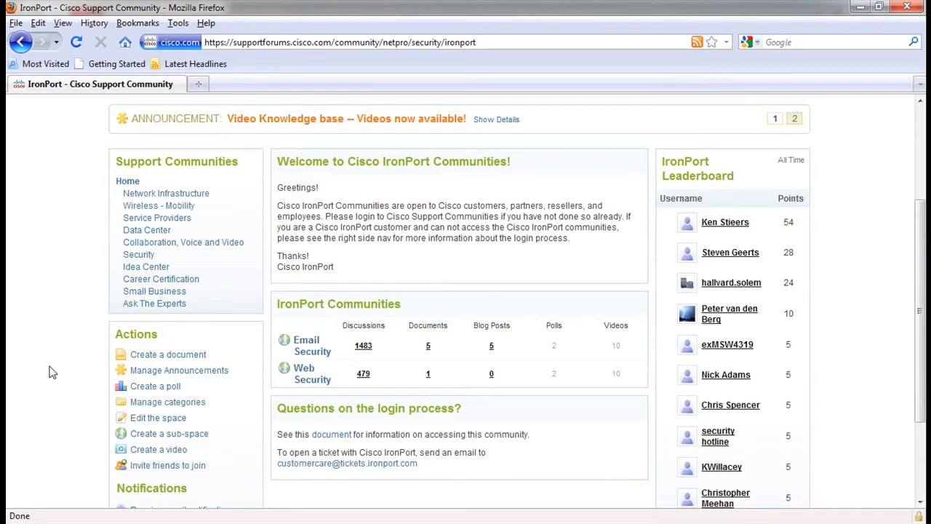
pyautogui.moveTo(352, 326)
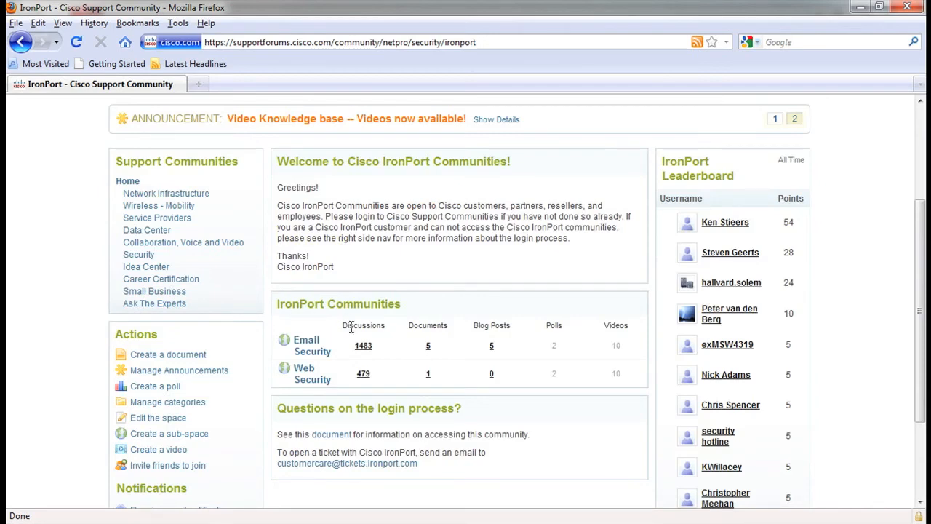
pyautogui.click(364, 346)
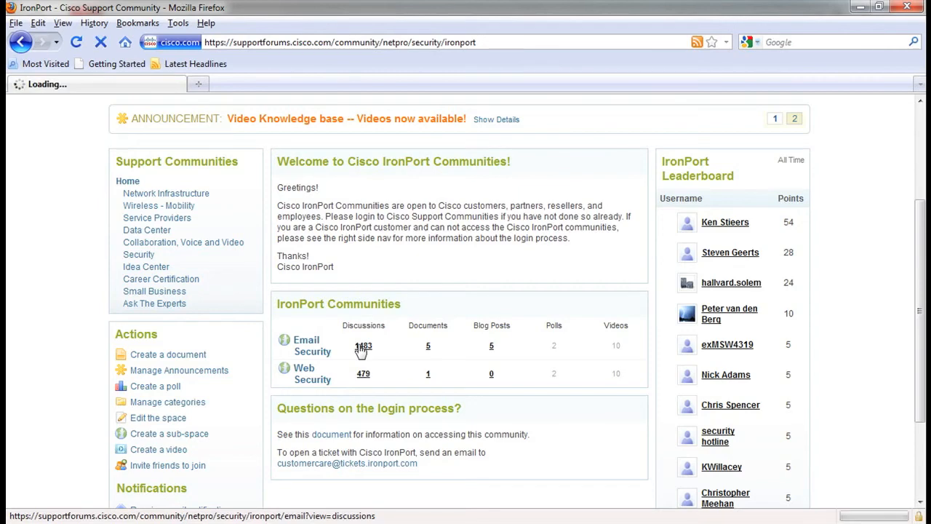
pyautogui.click(362, 347)
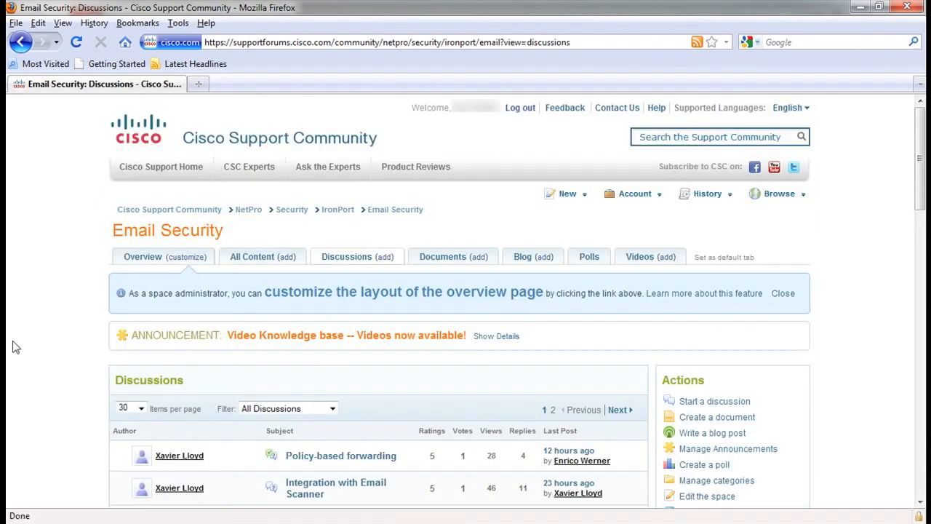
pyautogui.scroll(-3)
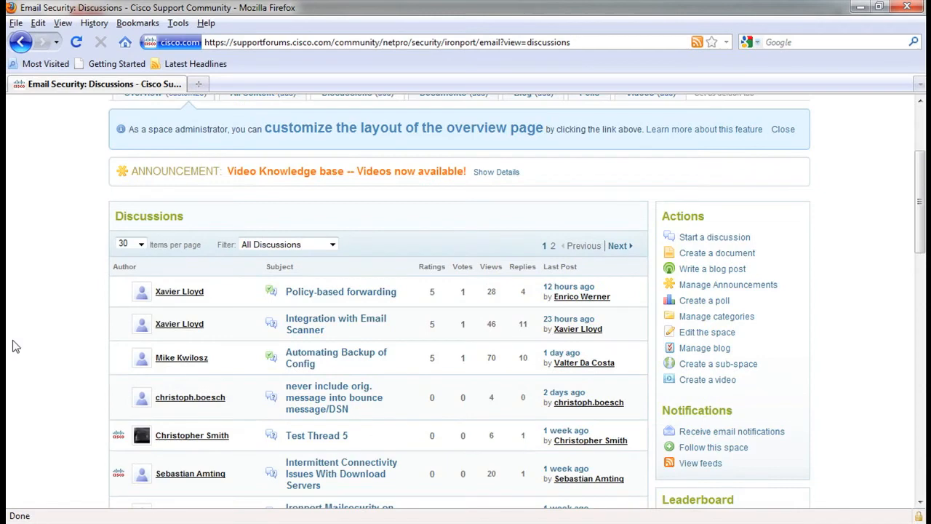
pyautogui.scroll(-3)
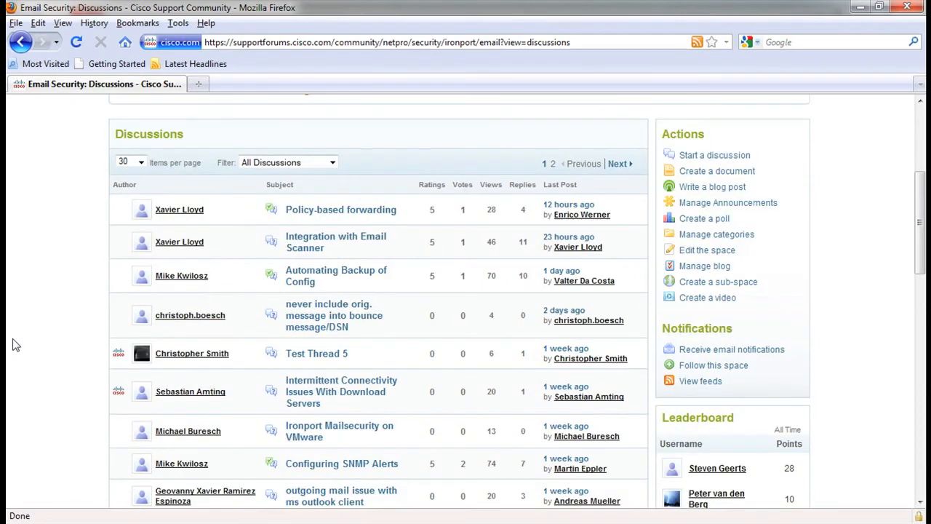
pyautogui.scroll(-3)
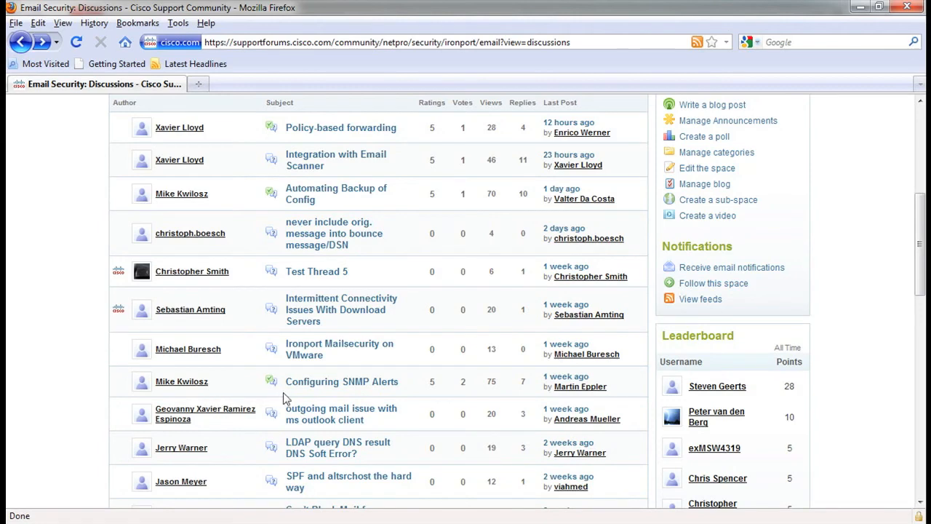
pyautogui.moveTo(341, 382)
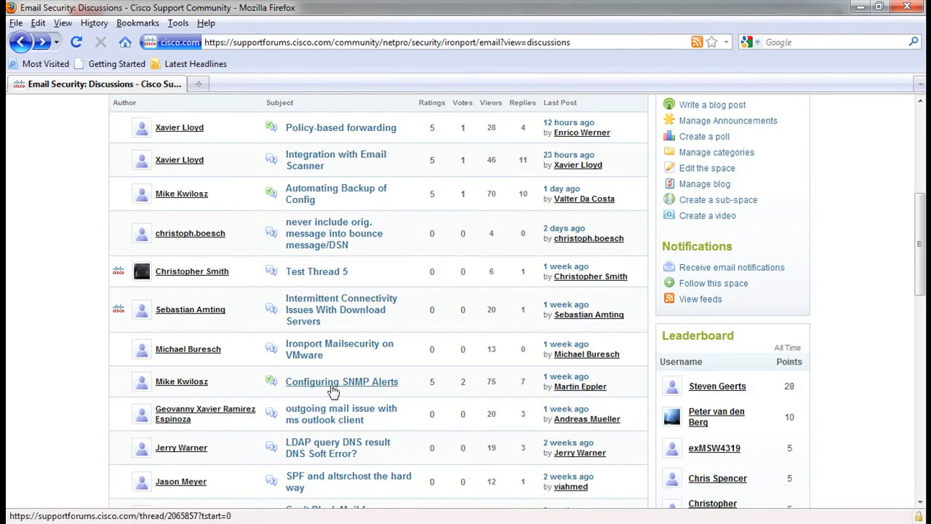
pyautogui.click(340, 381)
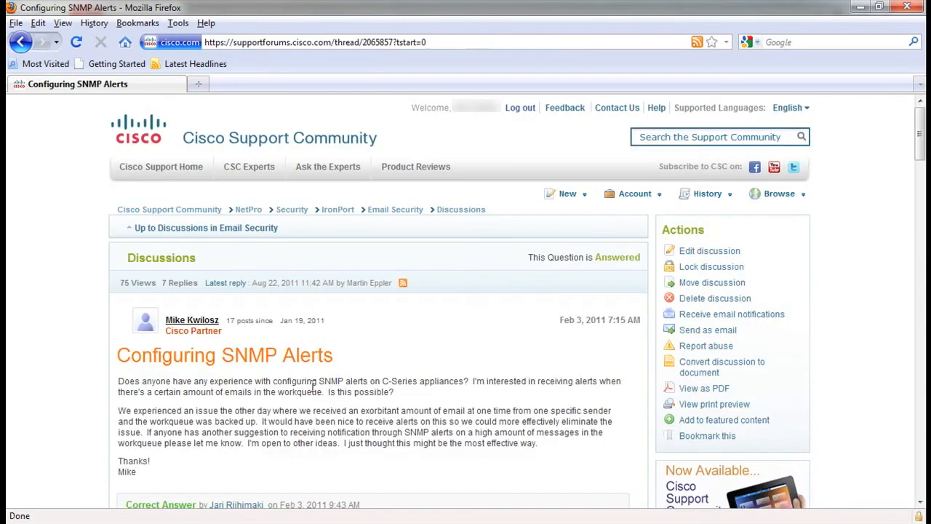
pyautogui.moveTo(18, 320)
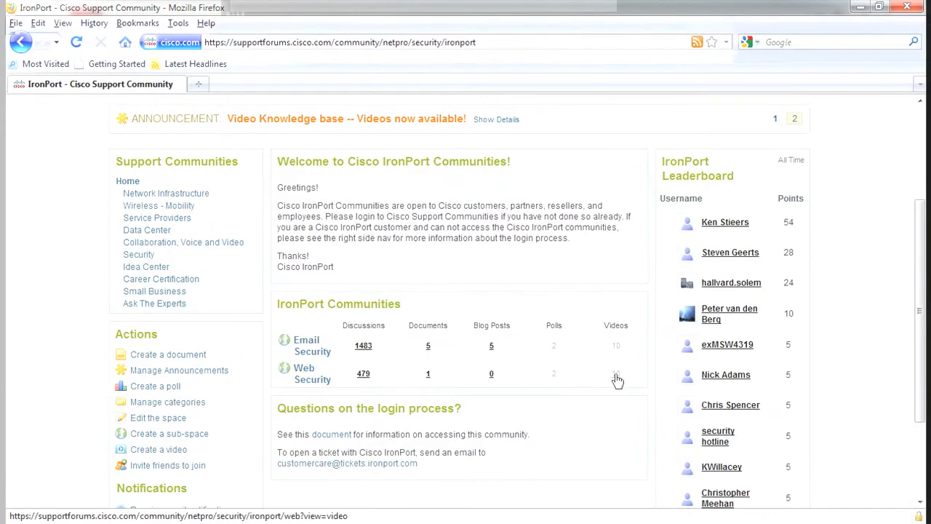
# View the Web Security space's videos: the featured IronPort logs video and the All Videos list.
pyautogui.click(615, 372)
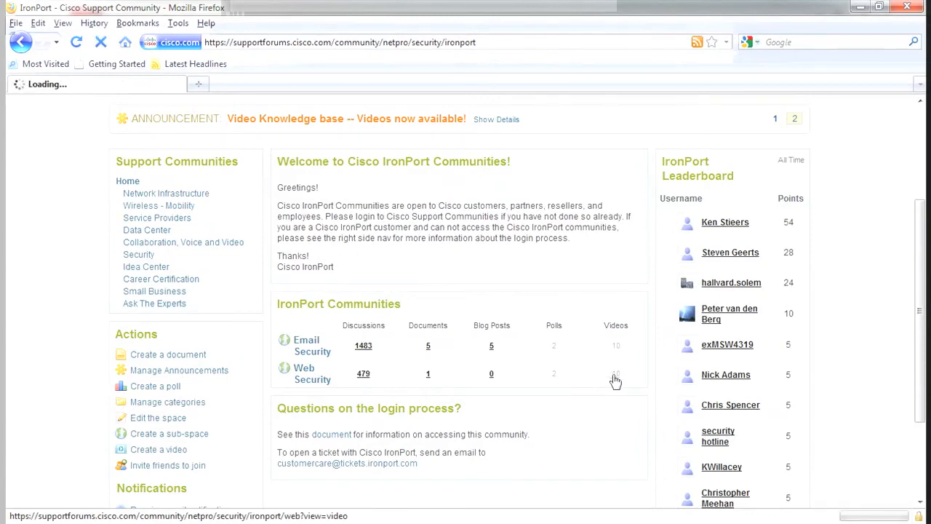
pyautogui.click(616, 372)
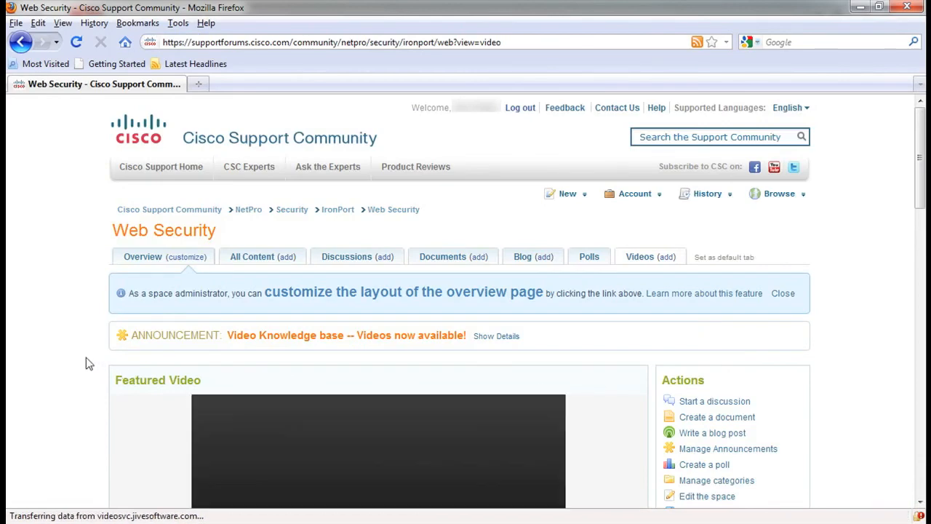
pyautogui.scroll(-3)
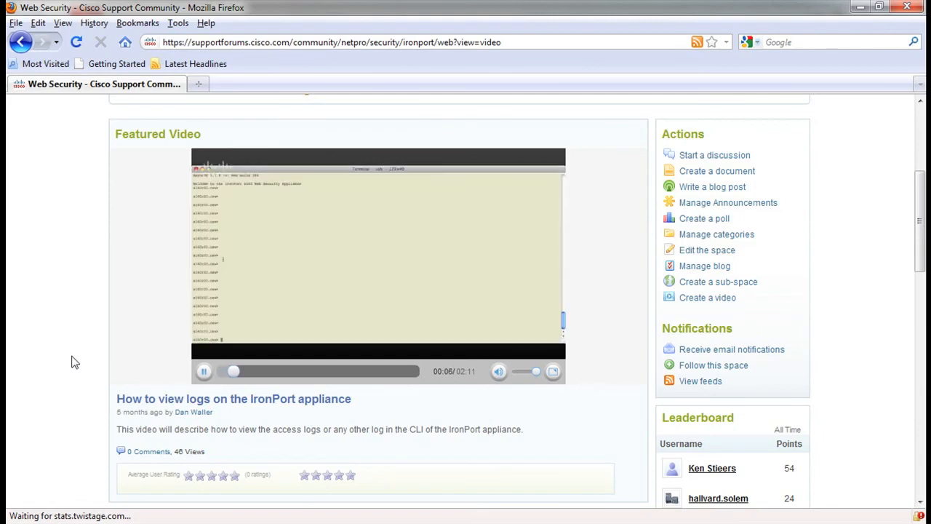
pyautogui.scroll(-3)
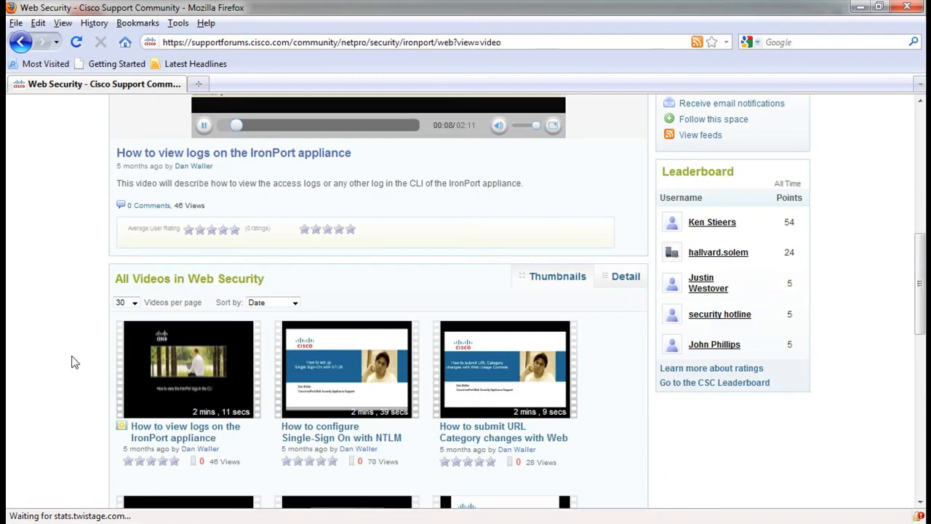
pyautogui.scroll(-3)
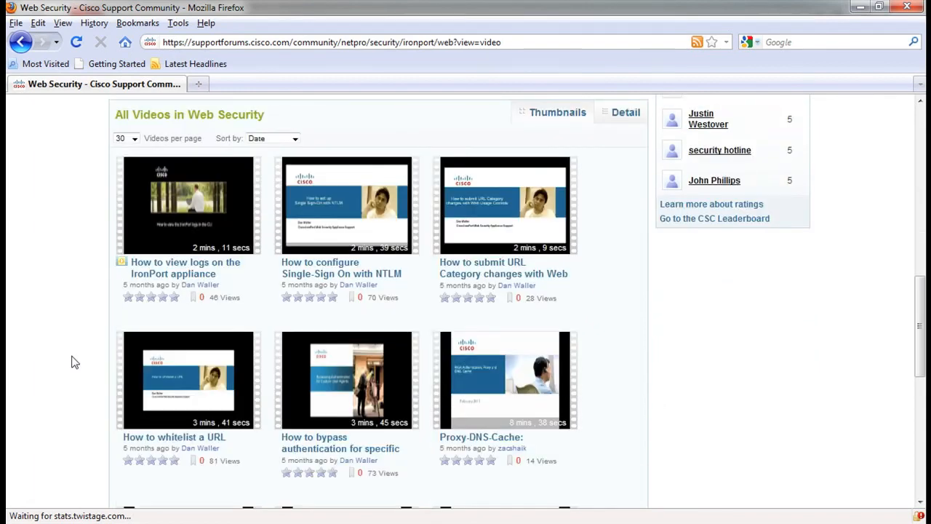